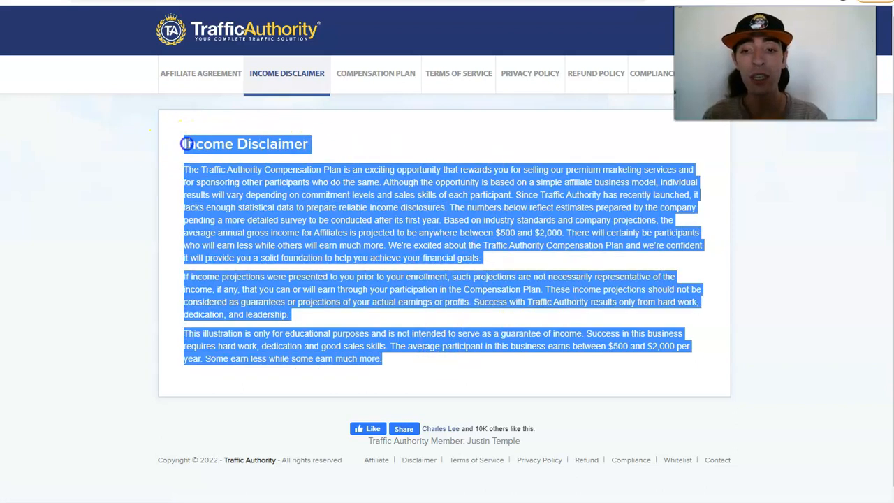
Open the Affiliate Agreement, Terms of Service, Privacy Policy, Refund Policy and Compliance pages in turn.
{"action": "left_click", "coordinate": [298, 147]}
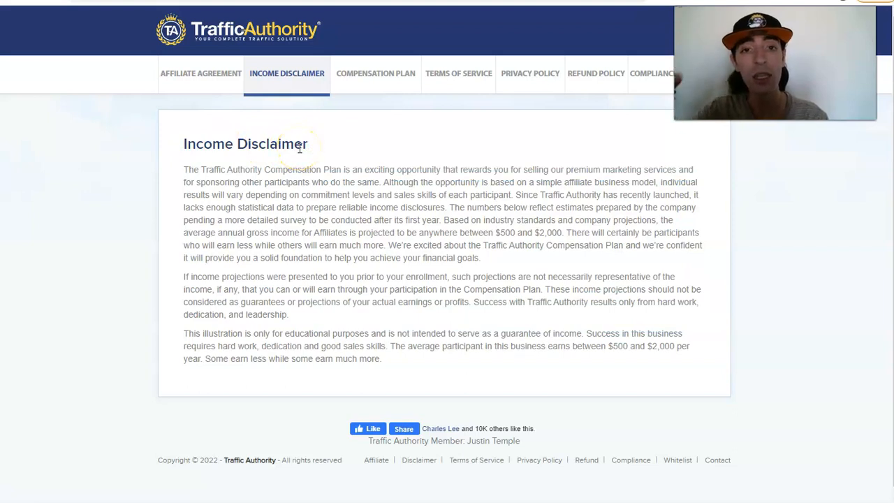
{"action": "mouse_move", "coordinate": [301, 194]}
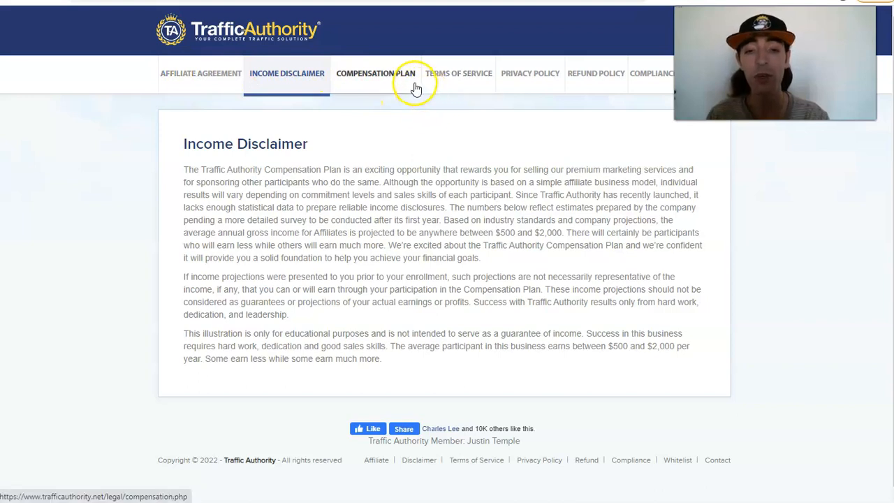
{"action": "mouse_move", "coordinate": [427, 107]}
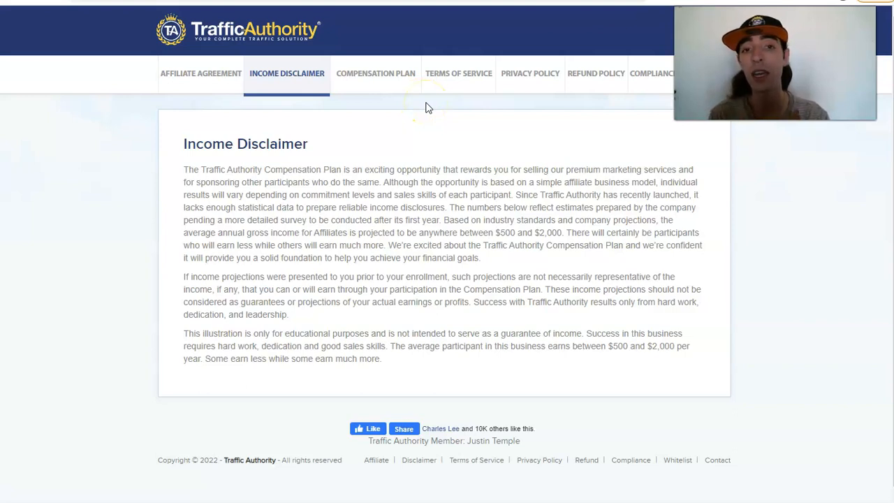
{"action": "mouse_move", "coordinate": [218, 95]}
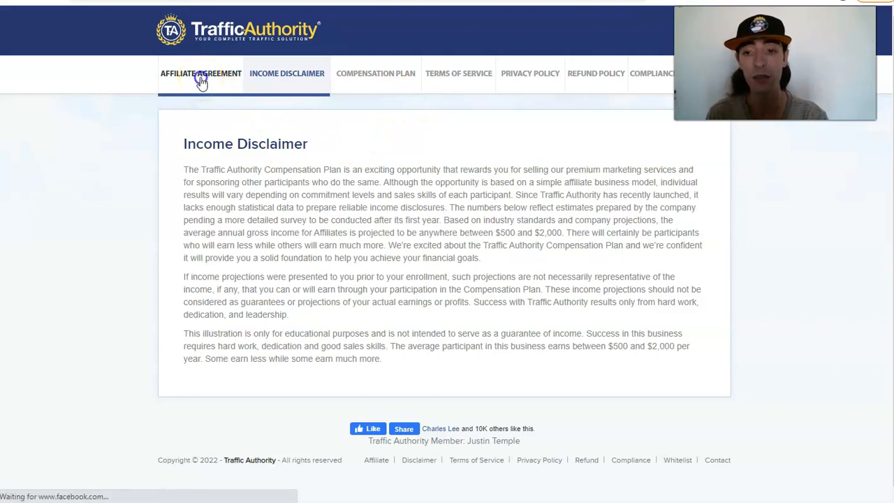
{"action": "left_click", "coordinate": [201, 72]}
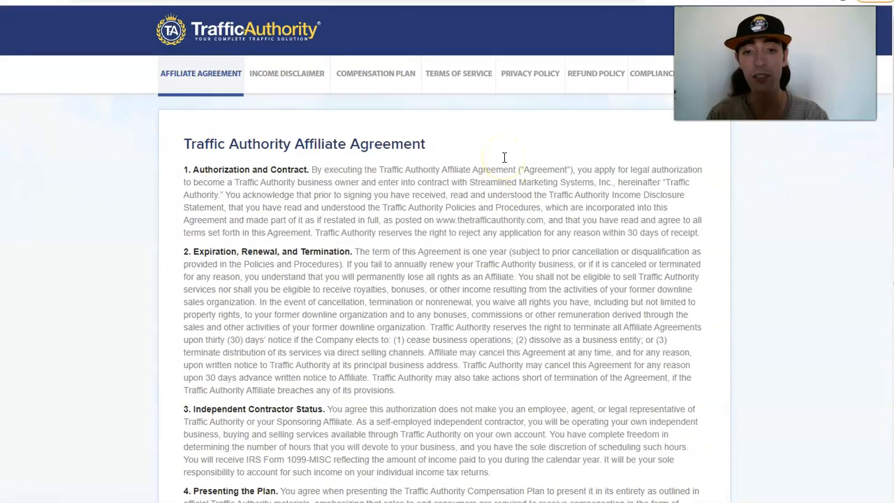
{"action": "left_click", "coordinate": [458, 73]}
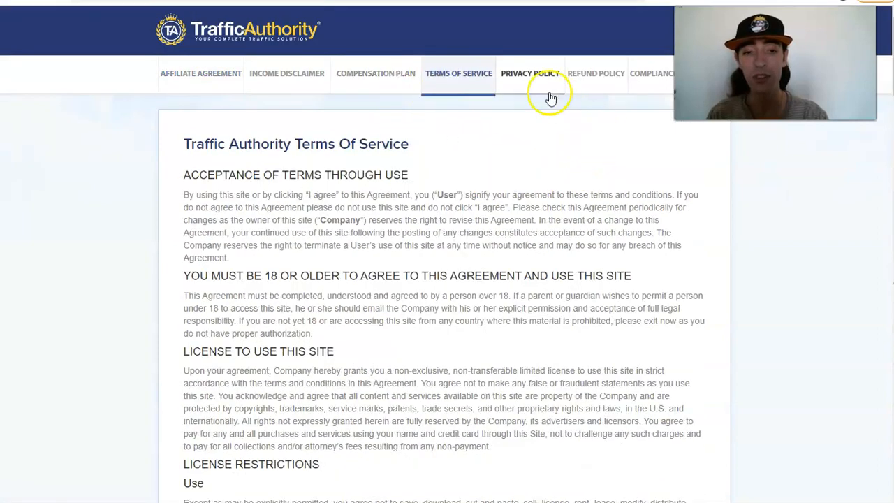
{"action": "left_click", "coordinate": [530, 72]}
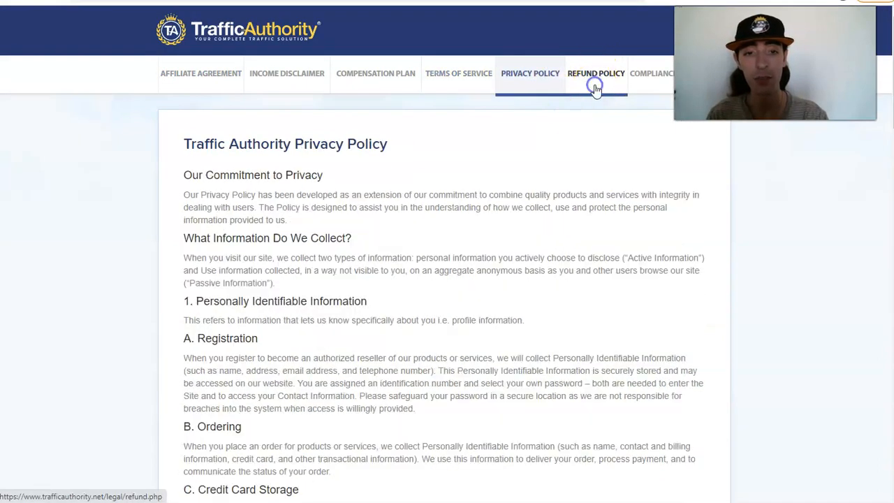
{"action": "left_click", "coordinate": [597, 72]}
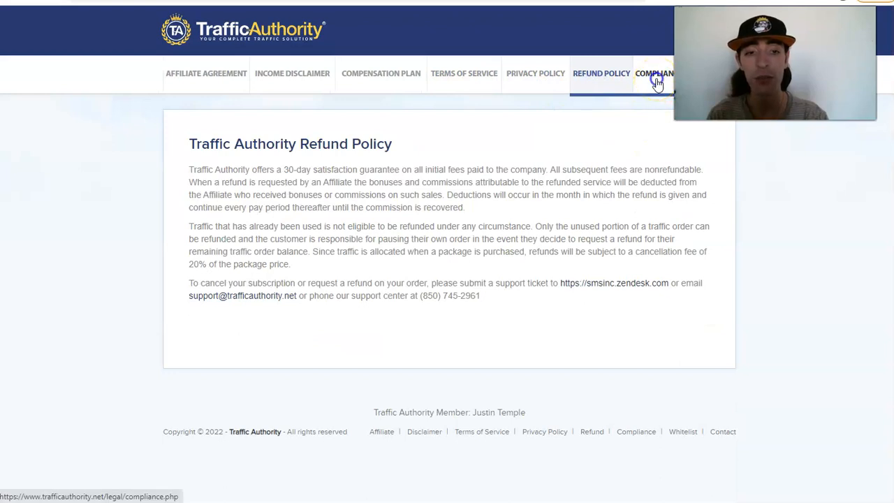
{"action": "left_click", "coordinate": [657, 73]}
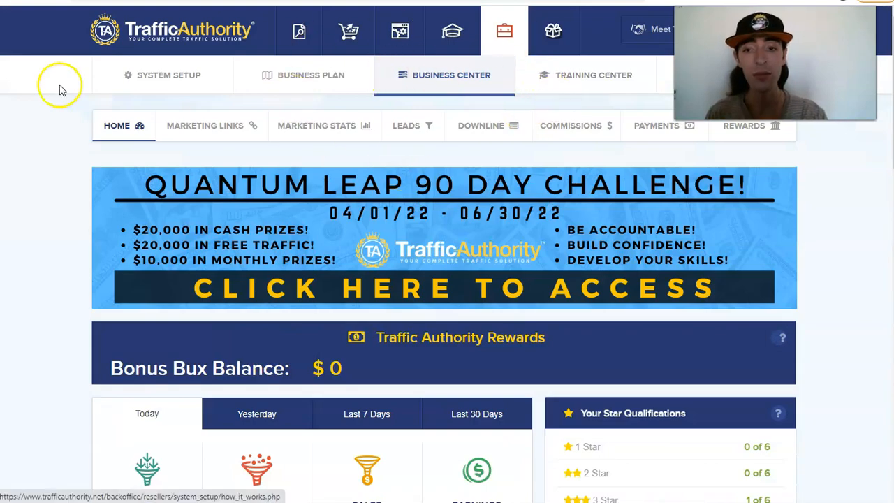
{"action": "mouse_move", "coordinate": [400, 30]}
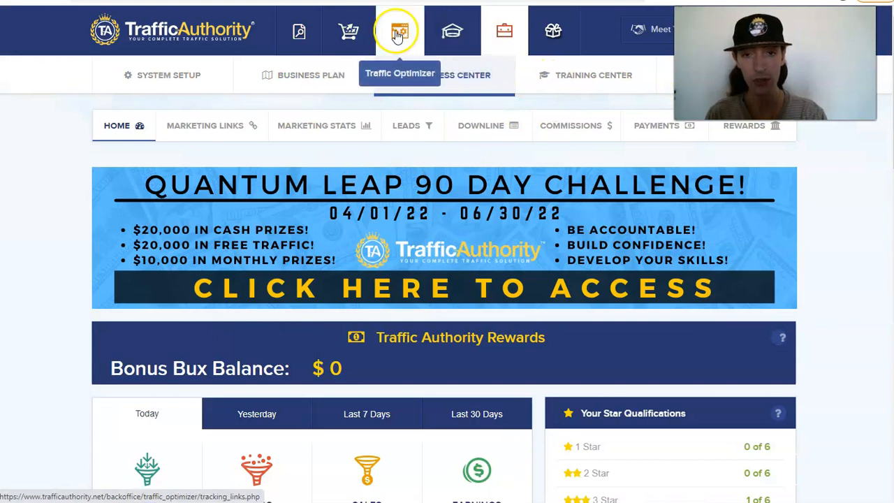
Go to the Marketing Links page and expand the Testimonials section of TA Story links.
{"action": "left_click", "coordinate": [212, 126]}
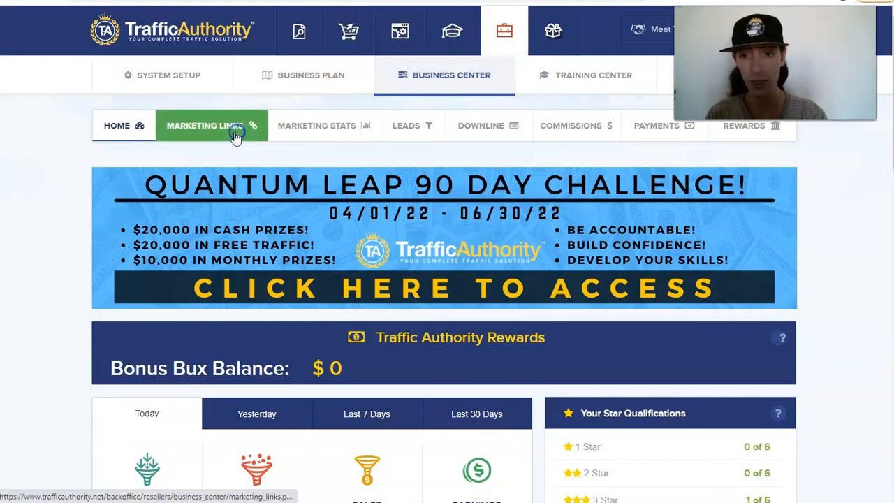
{"action": "left_click", "coordinate": [205, 126]}
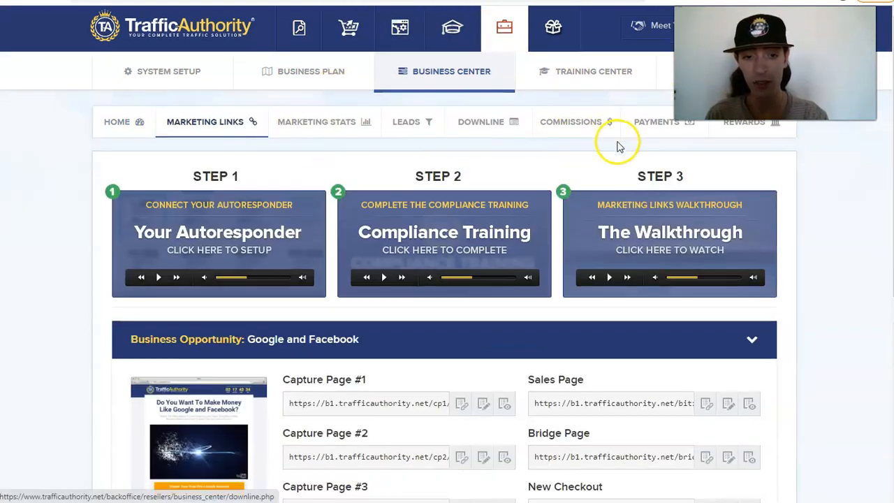
{"action": "scroll", "scroll_direction": "down", "scroll_amount": 3}
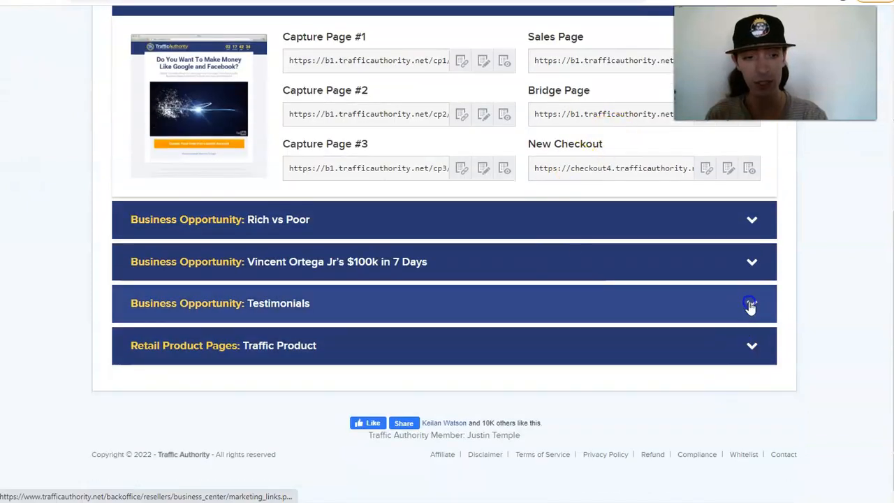
{"action": "left_click", "coordinate": [752, 303]}
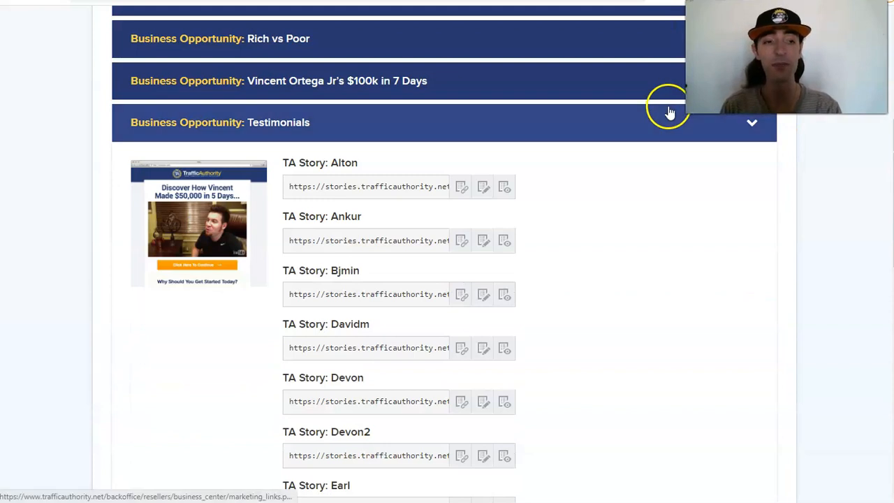
{"action": "scroll", "scroll_direction": "down", "scroll_amount": 3}
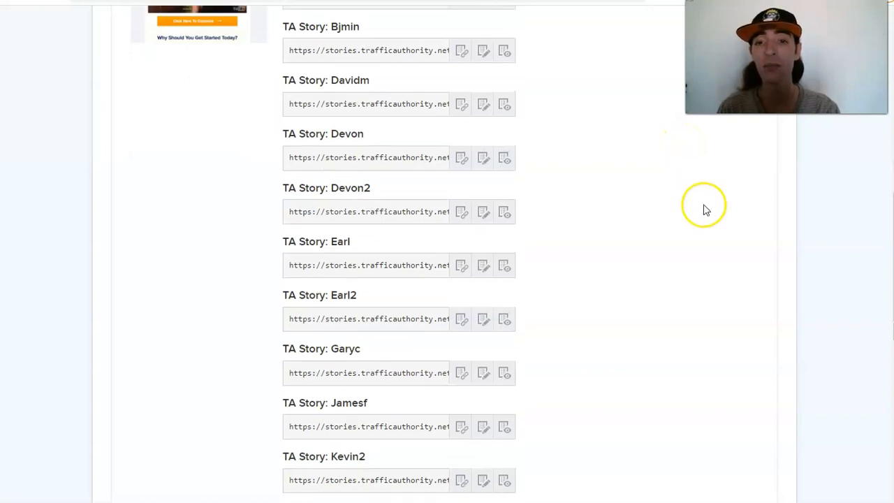
{"action": "scroll", "scroll_direction": "up", "scroll_amount": 3}
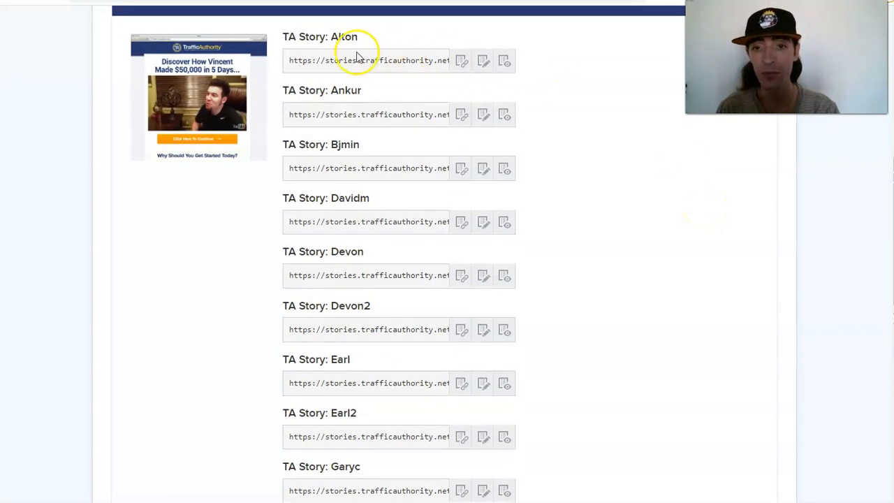
{"action": "mouse_move", "coordinate": [225, 81]}
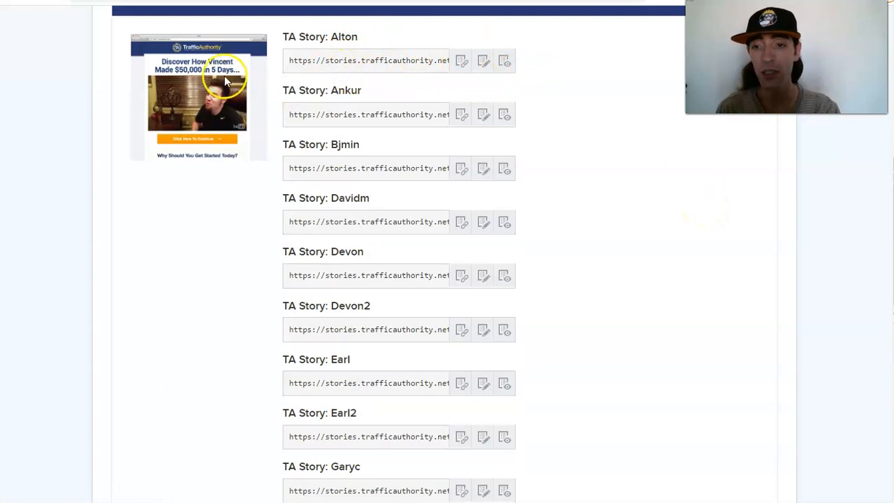
Collapse the Testimonials section and expand it again to show the TA Story links.
{"action": "scroll", "scroll_direction": "down", "scroll_amount": 3}
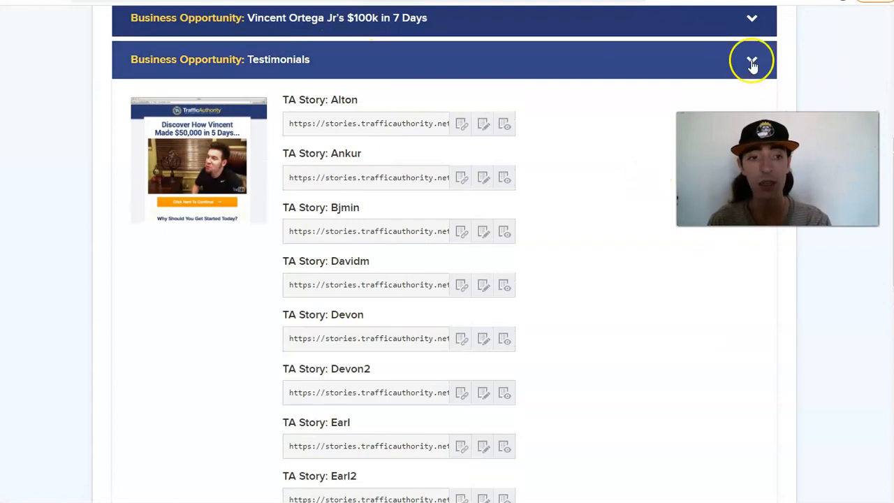
{"action": "left_click", "coordinate": [751, 61]}
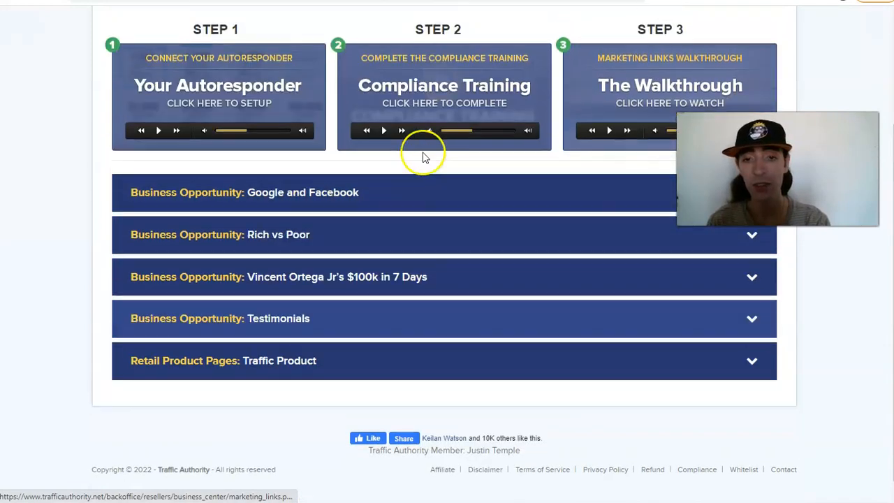
{"action": "scroll", "scroll_direction": "up", "scroll_amount": 3}
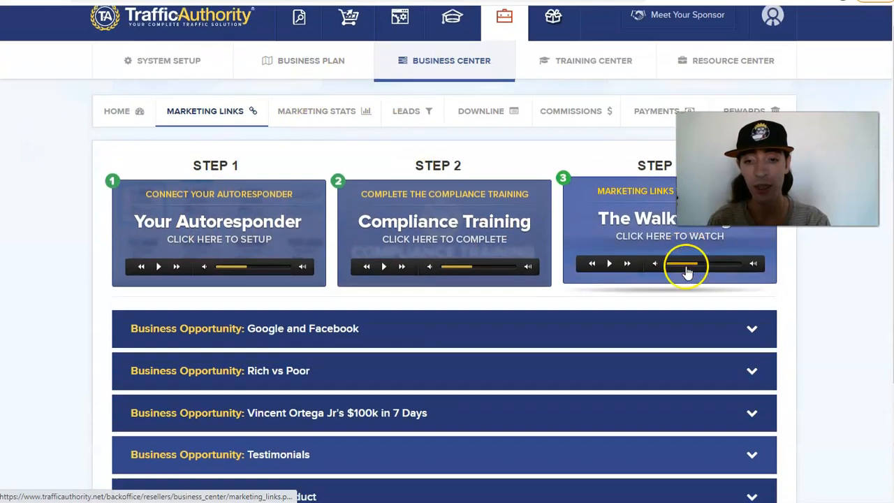
{"action": "scroll", "scroll_direction": "down", "scroll_amount": 3}
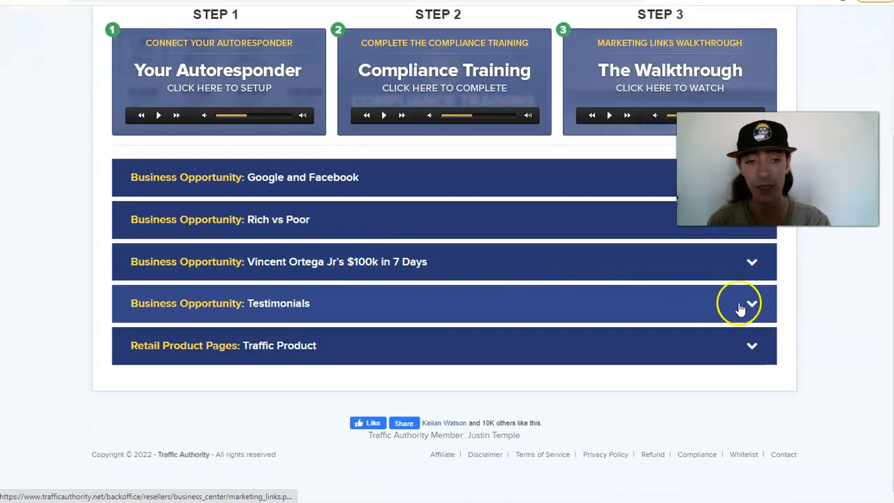
{"action": "left_click", "coordinate": [740, 302]}
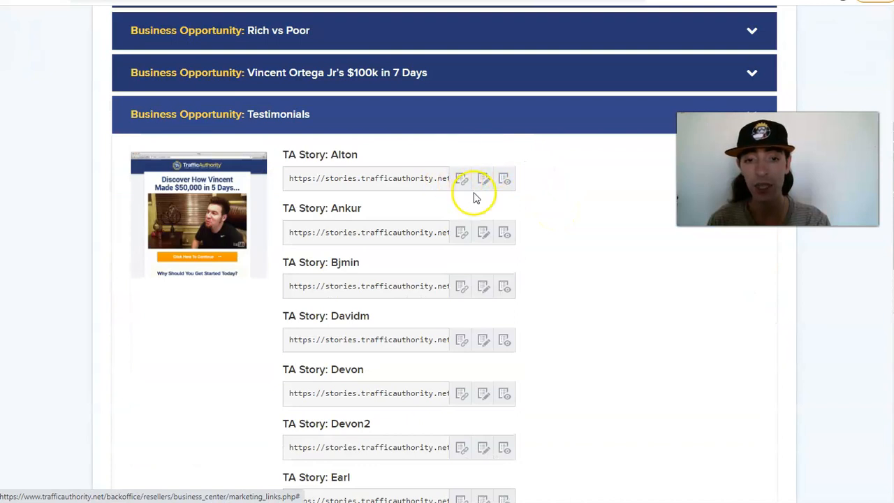
{"action": "mouse_move", "coordinate": [483, 179]}
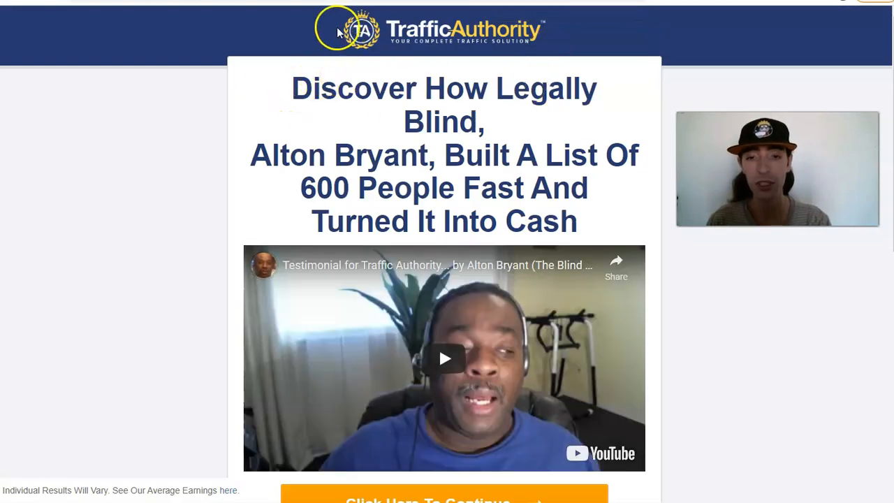
Scroll through Alton Bryant's TA Story page past the 'Why Should You Get Started Today?' heading.
{"action": "left_click_drag", "start_coordinate": [291, 77], "coordinate": [575, 220]}
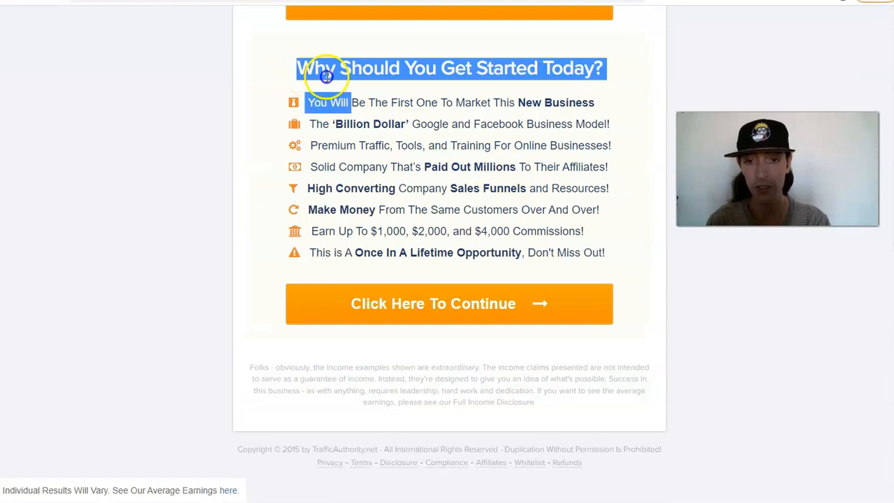
{"action": "left_click_drag", "start_coordinate": [324, 67], "coordinate": [607, 252]}
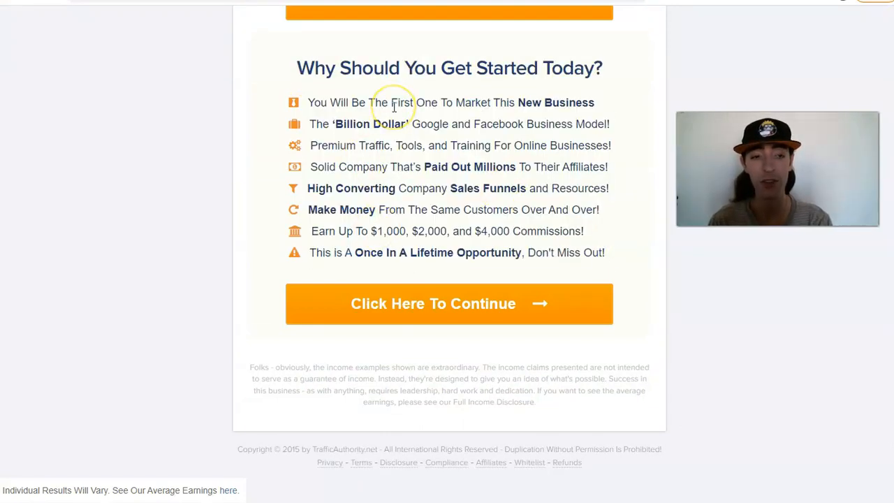
{"action": "mouse_move", "coordinate": [398, 109]}
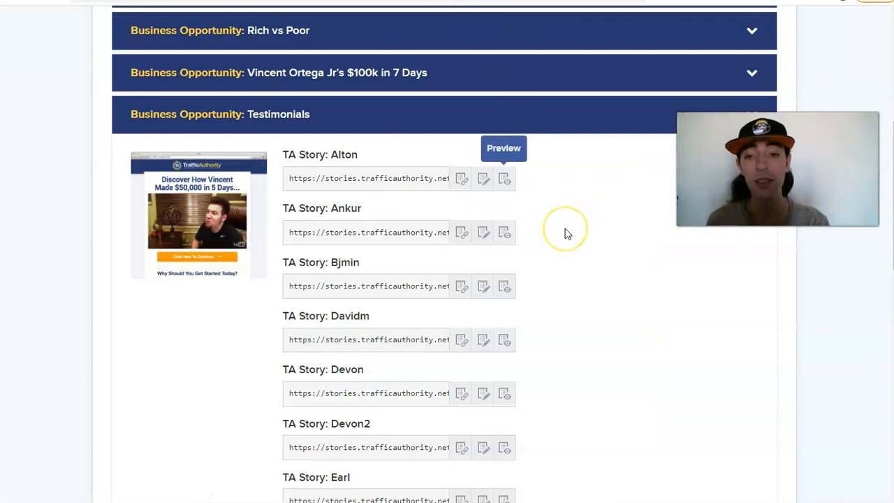
{"action": "mouse_move", "coordinate": [567, 234]}
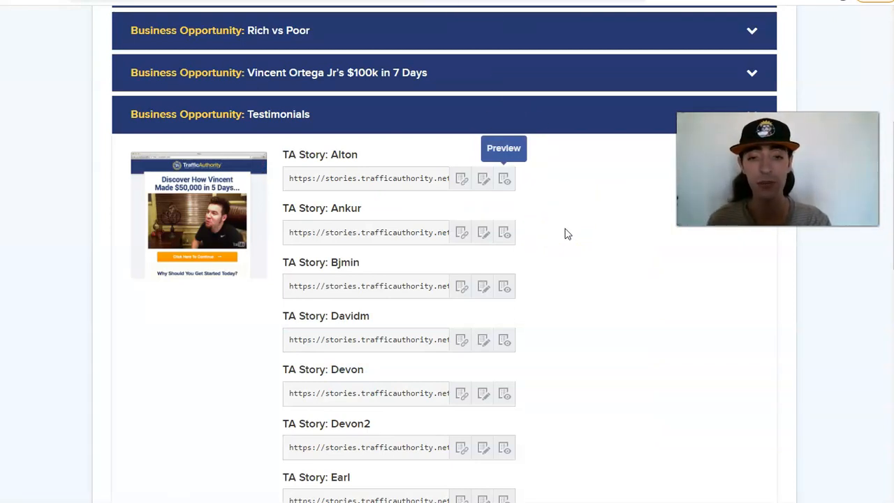
{"action": "mouse_move", "coordinate": [536, 180]}
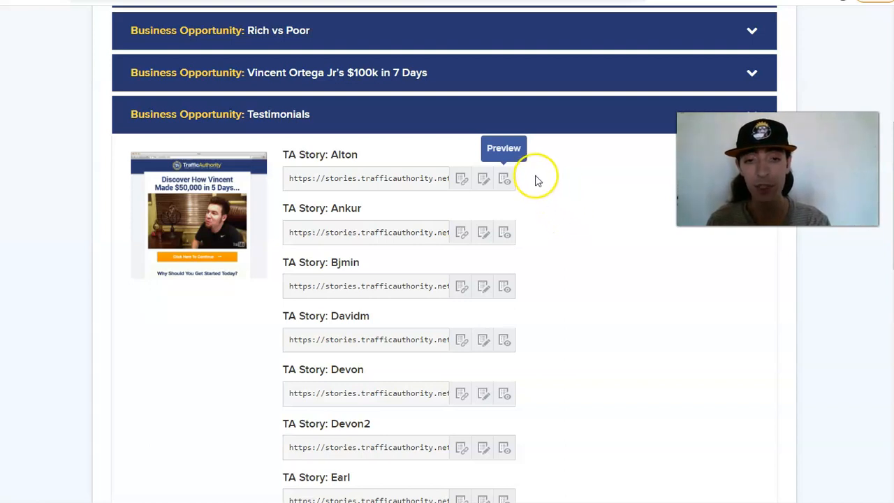
{"action": "scroll", "scroll_direction": "down", "scroll_amount": 3}
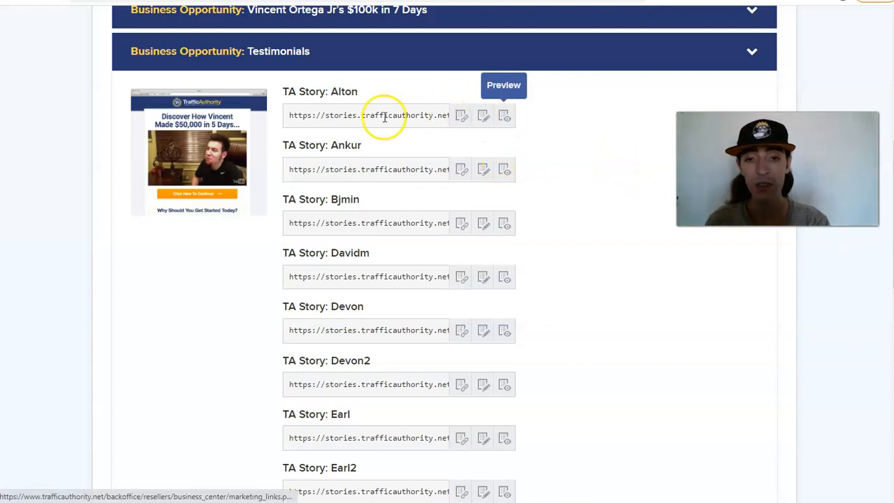
{"action": "mouse_move", "coordinate": [341, 106]}
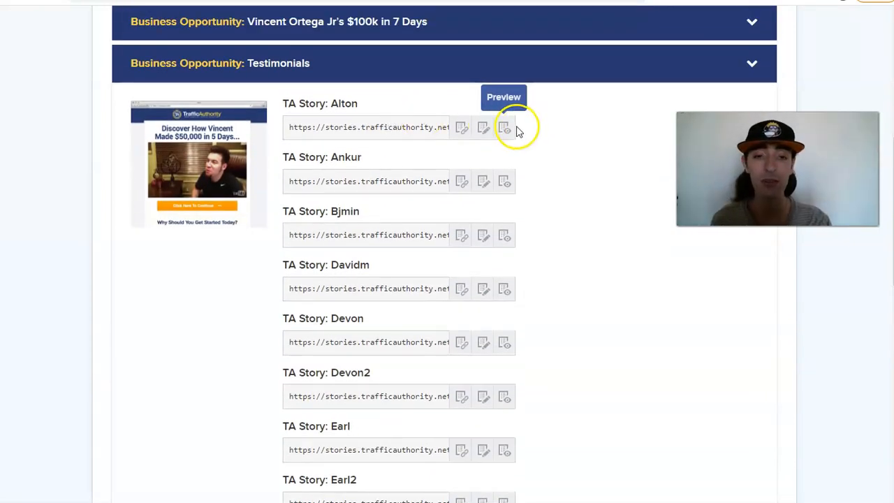
{"action": "left_click", "coordinate": [504, 127]}
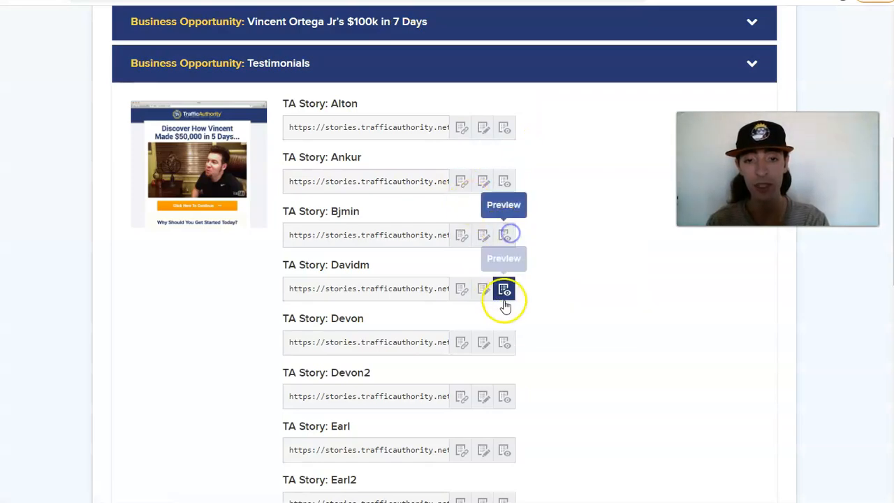
{"action": "right_click", "coordinate": [503, 342]}
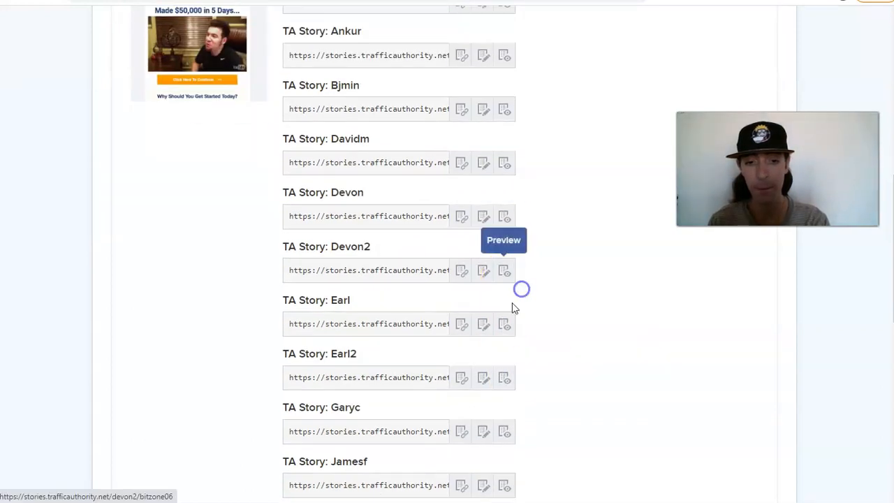
{"action": "right_click", "coordinate": [503, 377]}
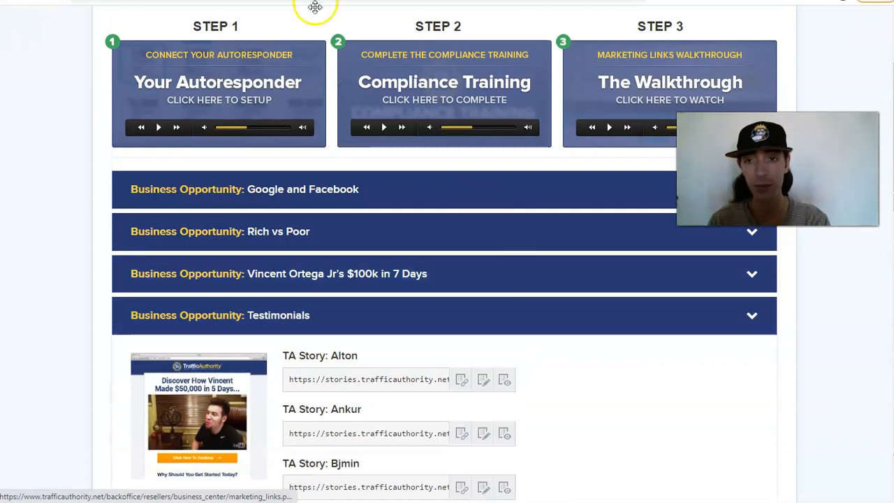
{"action": "scroll", "scroll_direction": "down", "scroll_amount": 3}
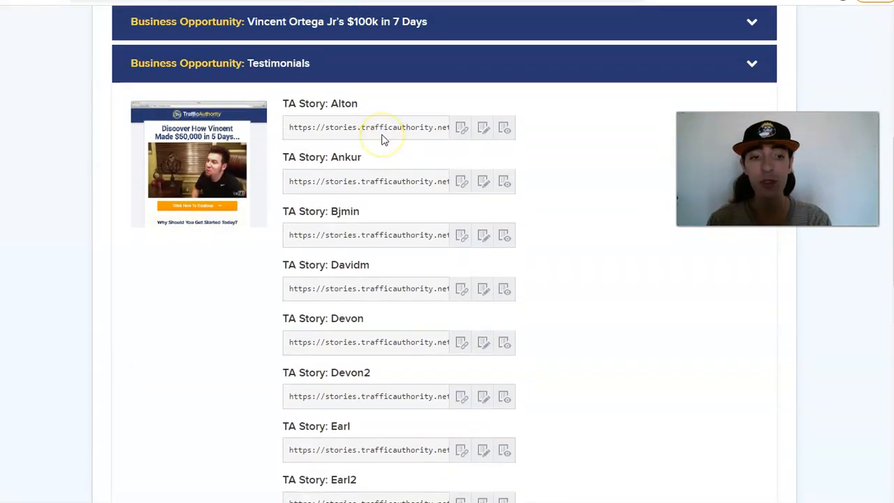
{"action": "mouse_move", "coordinate": [503, 129]}
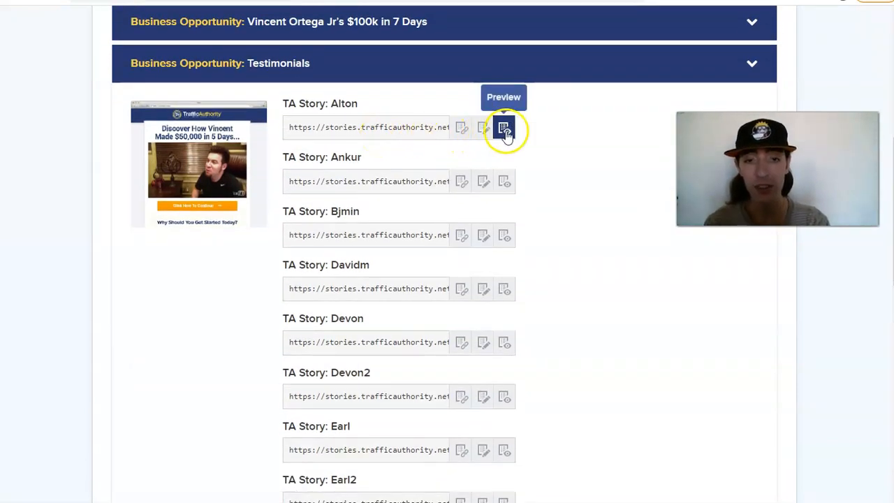
{"action": "mouse_move", "coordinate": [482, 129]}
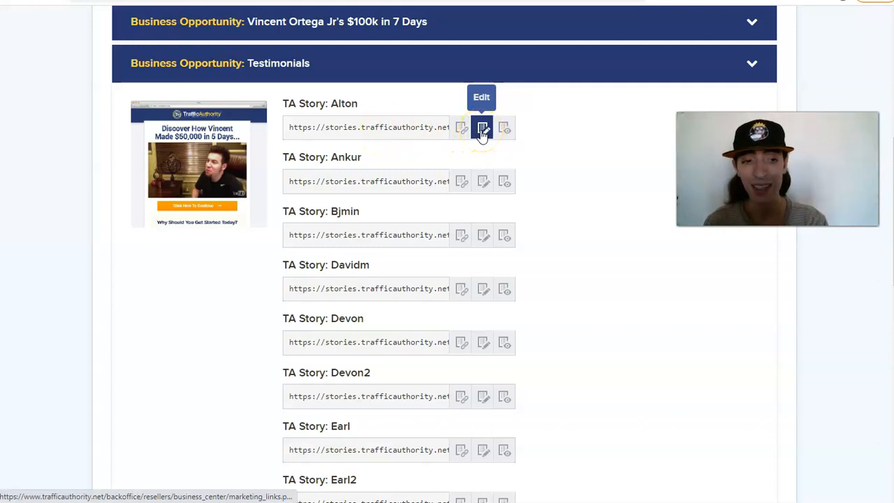
{"action": "left_click", "coordinate": [482, 127]}
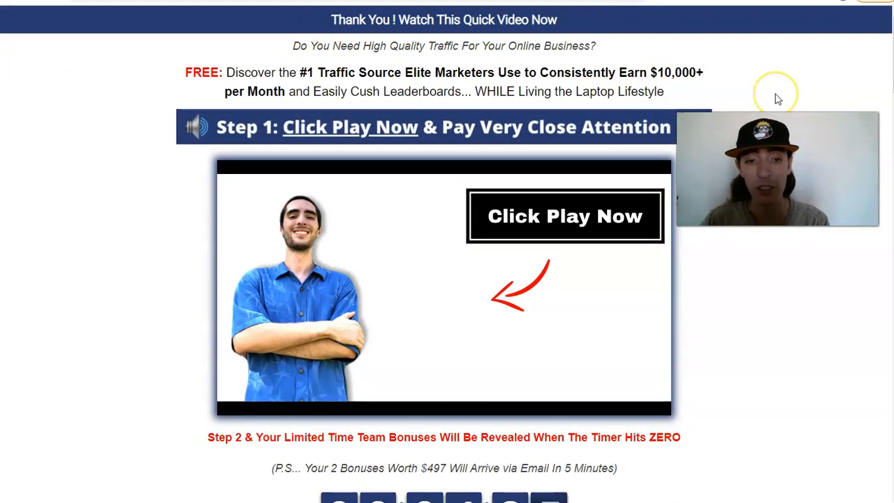
{"action": "scroll", "scroll_direction": "down", "scroll_amount": 3}
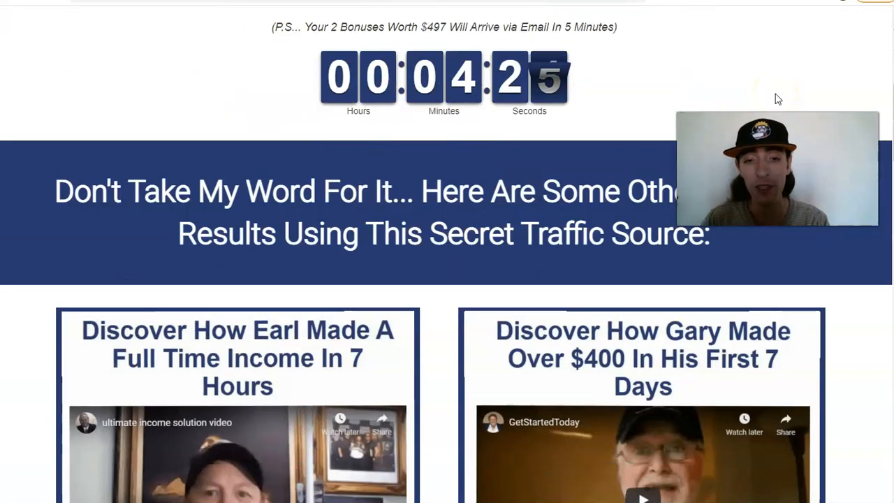
{"action": "scroll", "scroll_direction": "up", "scroll_amount": 3}
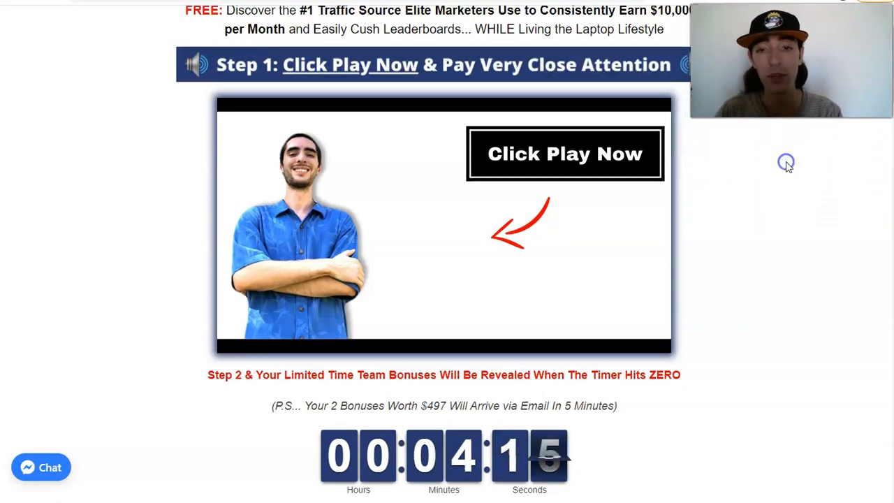
{"action": "scroll", "scroll_direction": "down", "scroll_amount": 3}
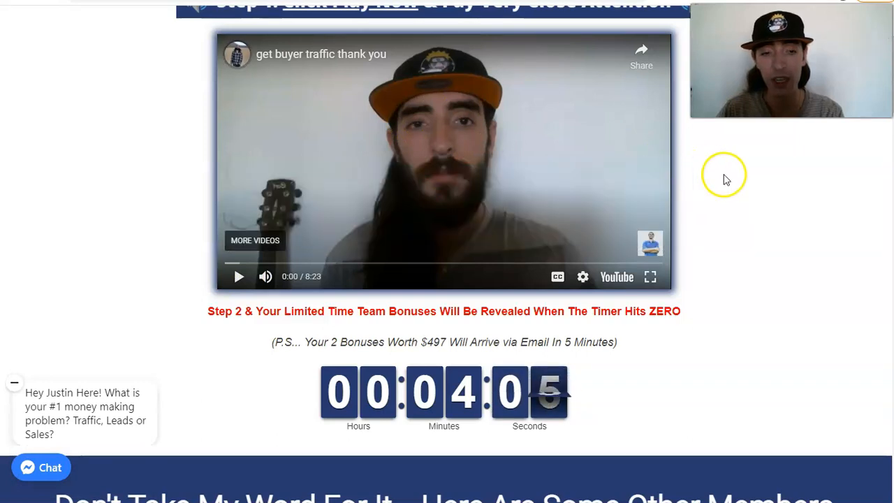
{"action": "scroll", "scroll_direction": "down", "scroll_amount": 3}
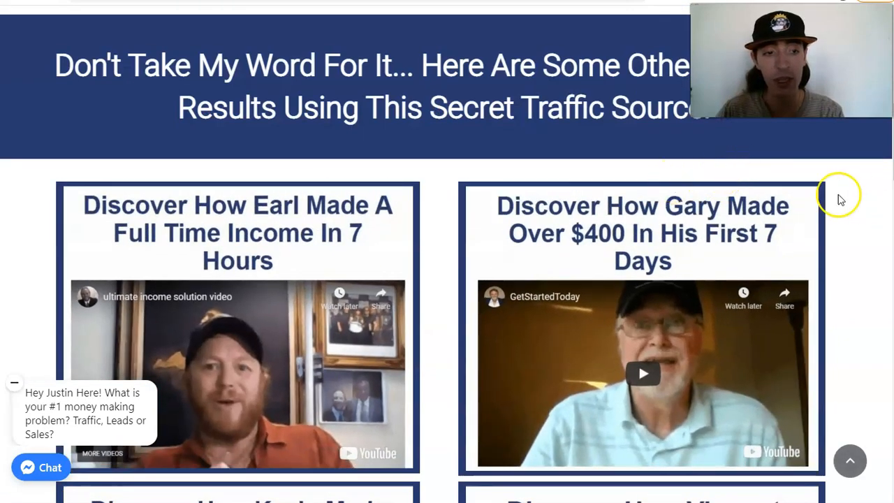
{"action": "scroll", "scroll_direction": "down", "scroll_amount": 3}
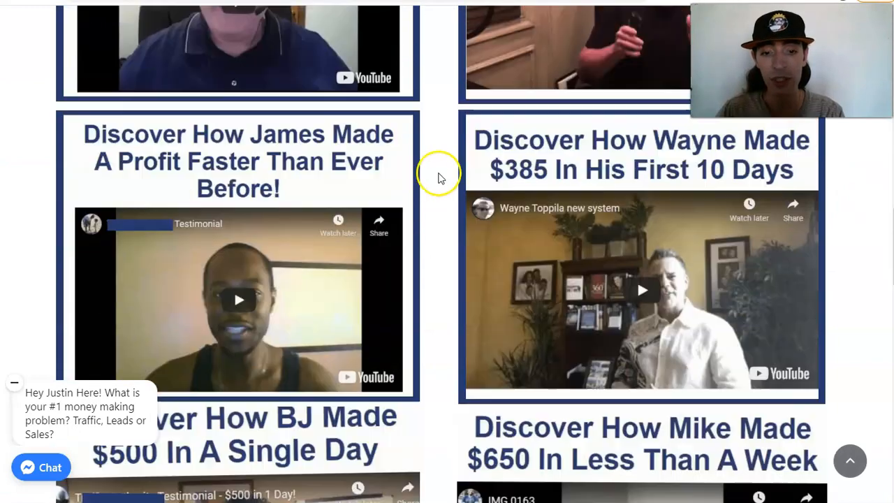
{"action": "scroll", "scroll_direction": "down", "scroll_amount": 3}
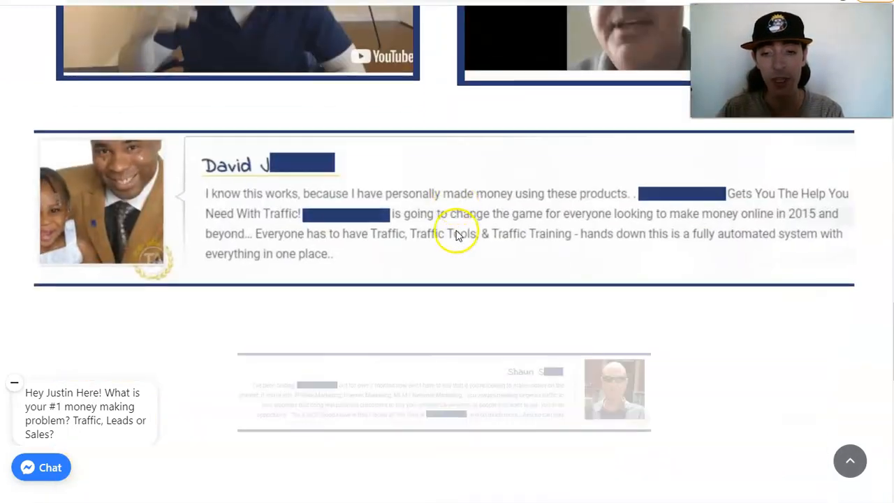
{"action": "scroll", "scroll_direction": "down", "scroll_amount": 3}
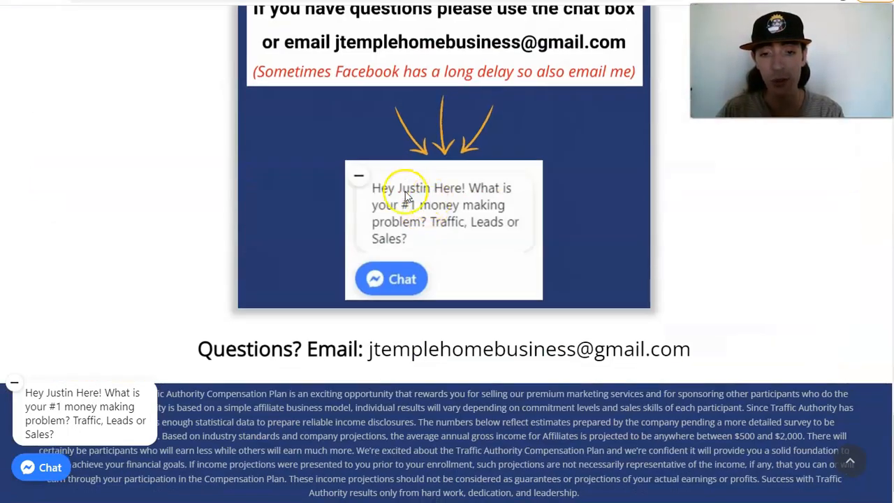
{"action": "scroll", "scroll_direction": "down", "scroll_amount": 3}
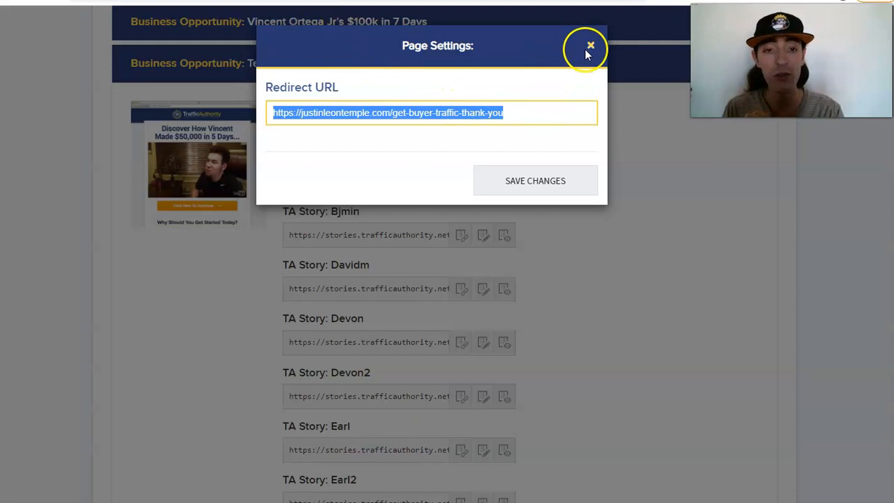
Close the Page Settings dialog unchanged and bring up the Traffic Authority landing page.
{"action": "left_click", "coordinate": [587, 46]}
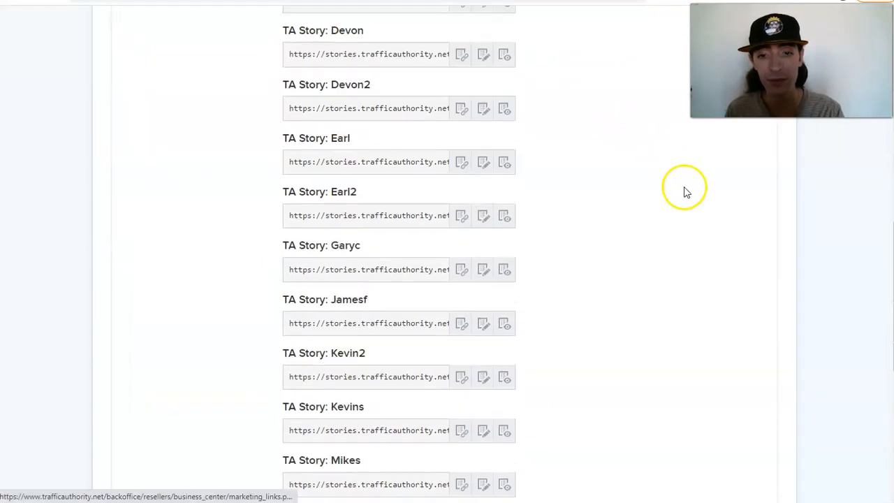
{"action": "scroll", "scroll_direction": "down", "scroll_amount": 3}
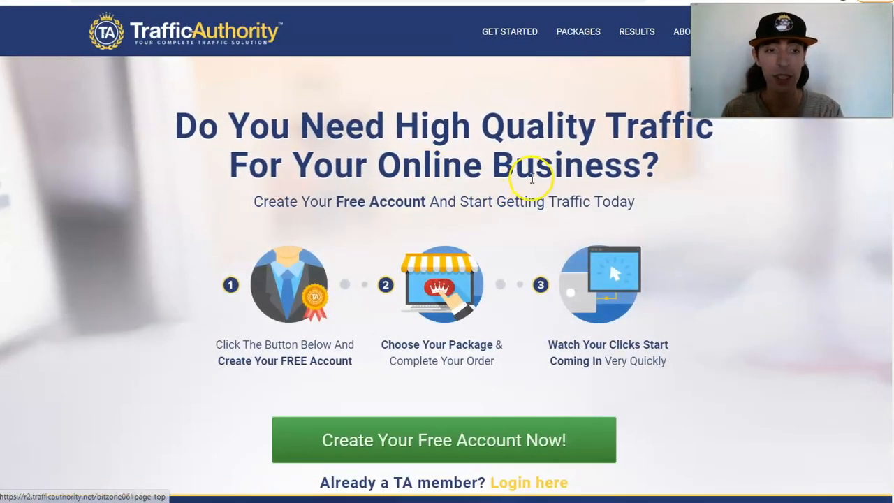
{"action": "left_click", "coordinate": [578, 31]}
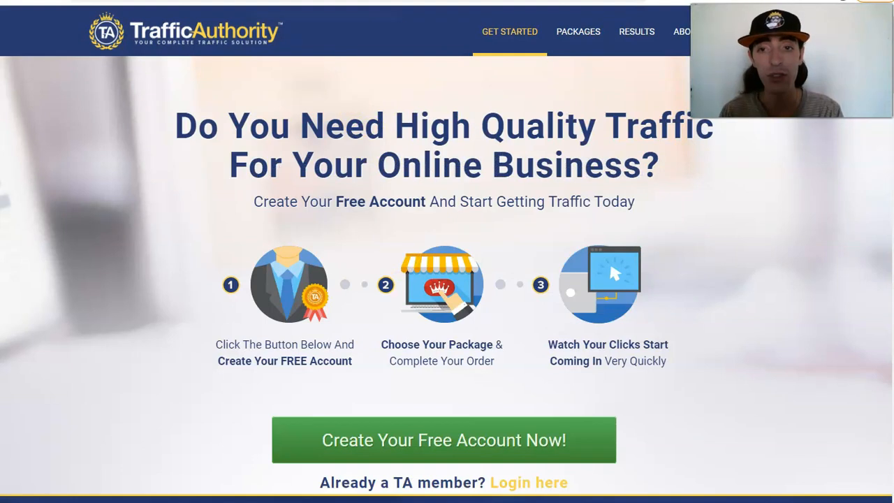
Switch through the open TA Story pages for Ankur, Devon, Earl, Gary and Alton, ending on Ankur's.
{"action": "left_click", "coordinate": [444, 442]}
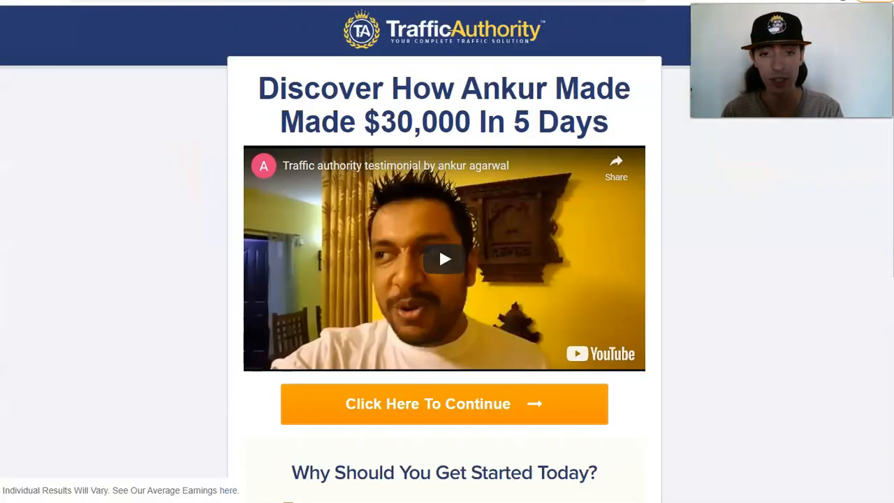
{"action": "left_click", "coordinate": [444, 404]}
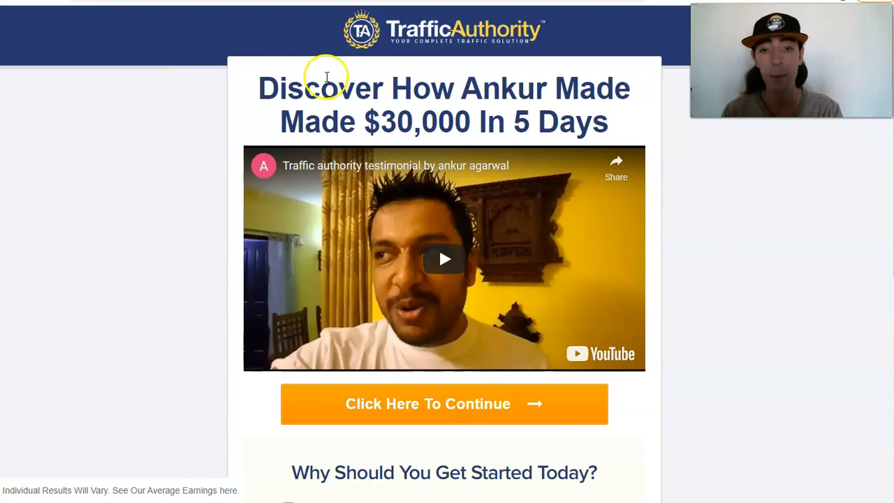
{"action": "mouse_move", "coordinate": [611, 95]}
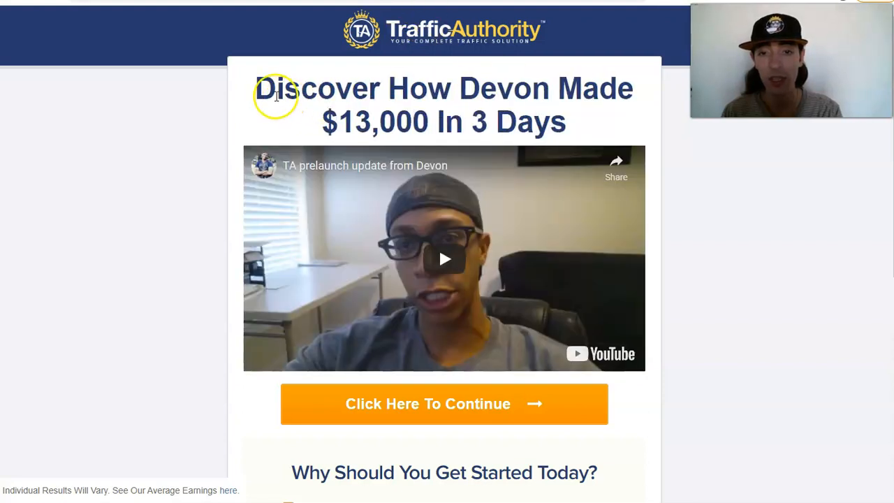
{"action": "mouse_move", "coordinate": [421, 8]}
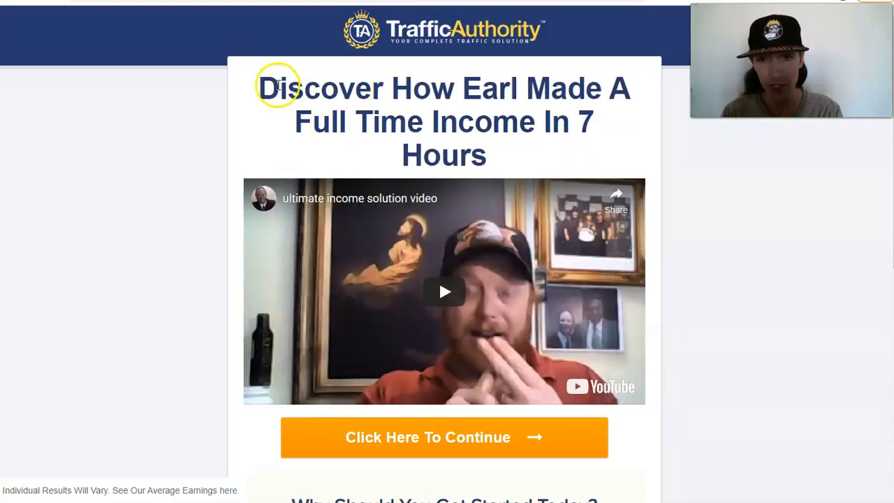
{"action": "left_click_drag", "start_coordinate": [262, 86], "coordinate": [486, 123]}
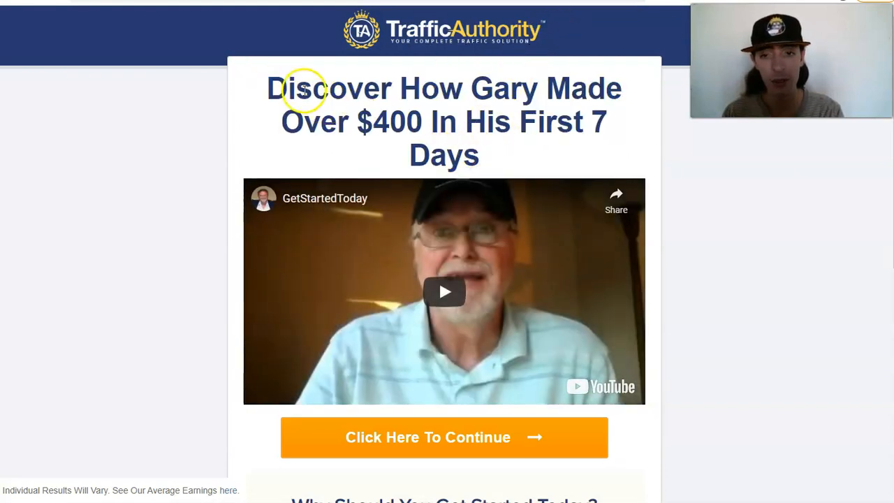
{"action": "mouse_move", "coordinate": [428, 128]}
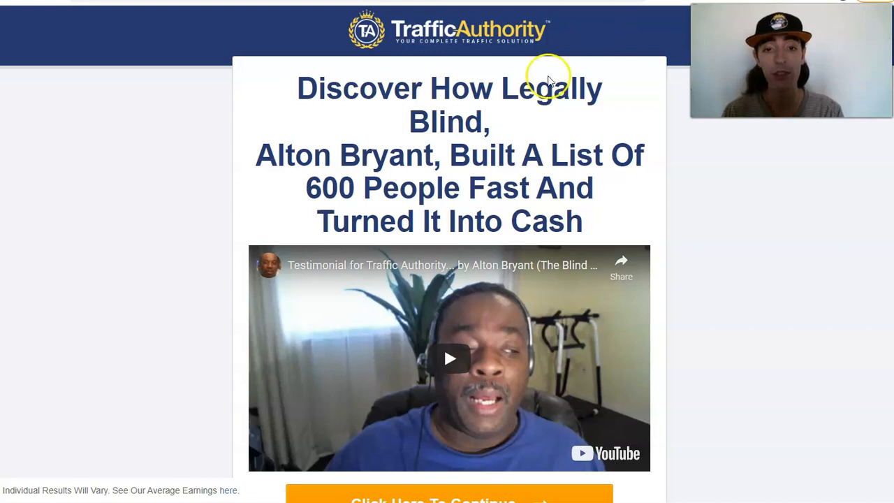
{"action": "mouse_move", "coordinate": [296, 88]}
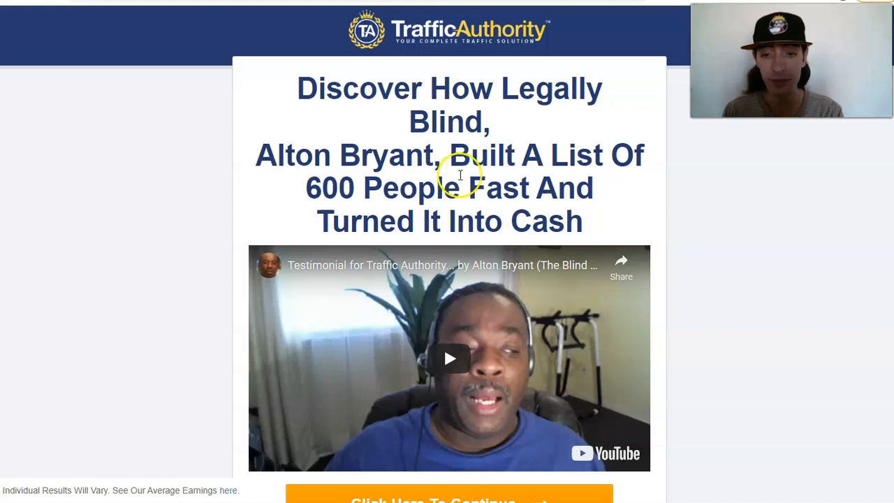
{"action": "scroll", "scroll_direction": "down", "scroll_amount": 3}
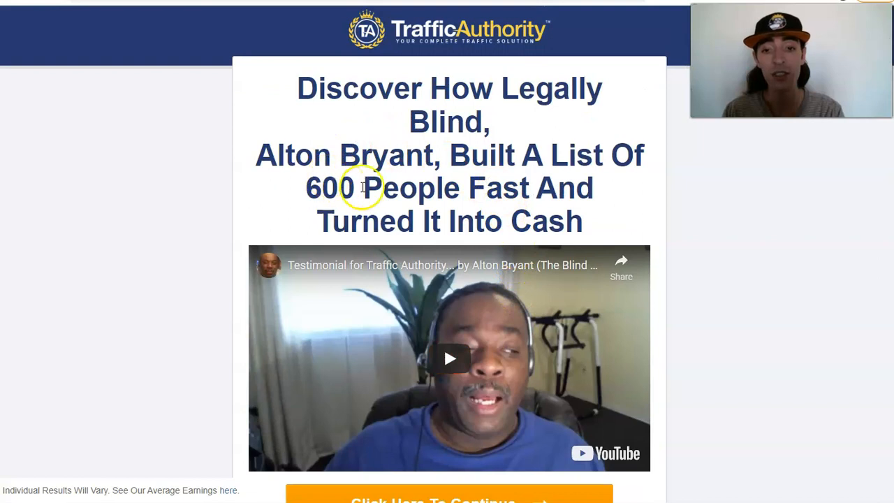
{"action": "mouse_move", "coordinate": [478, 155]}
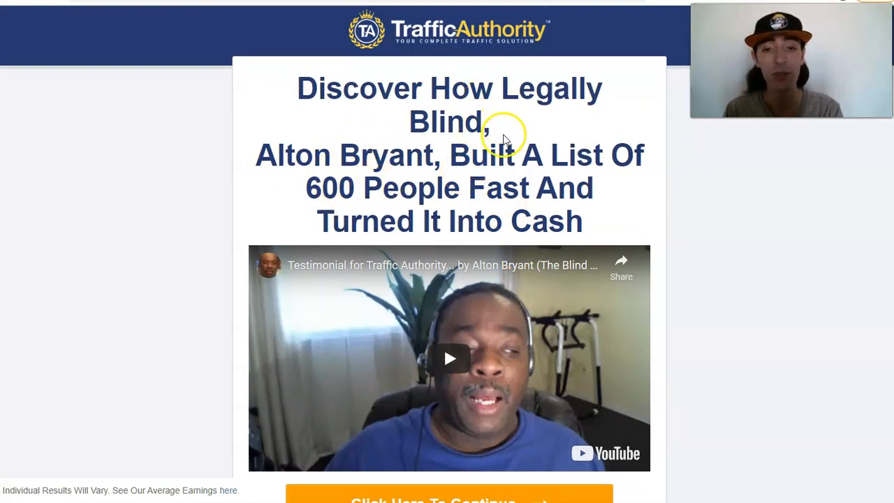
{"action": "mouse_move", "coordinate": [292, 83]}
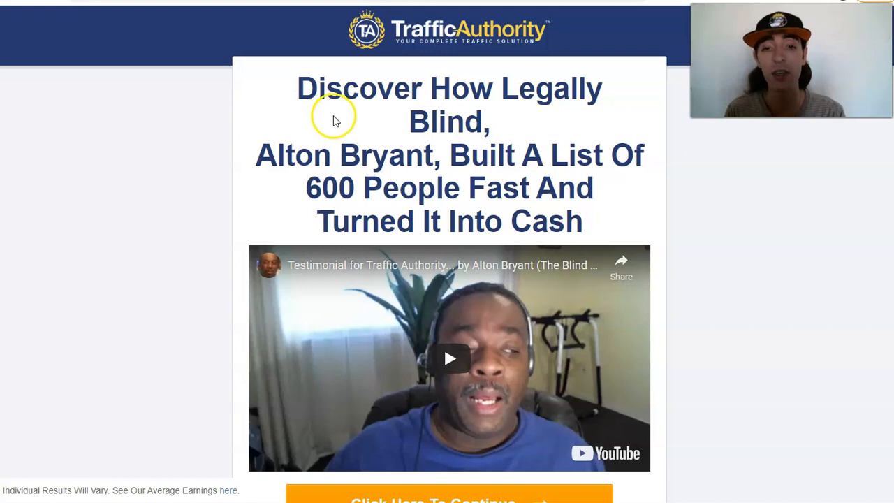
{"action": "scroll", "scroll_direction": "down", "scroll_amount": 3}
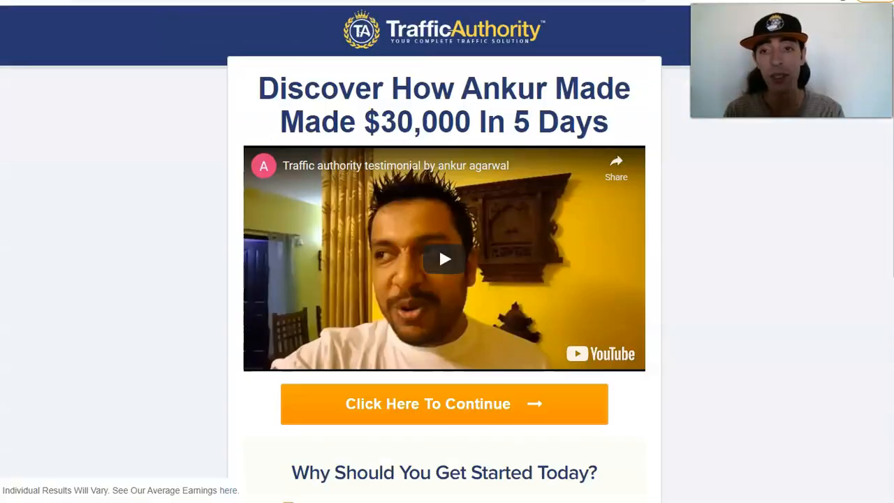
From the Compliance page, open the Income Disclaimer page and view its earnings disclaimer text.
{"action": "left_click", "coordinate": [653, 73]}
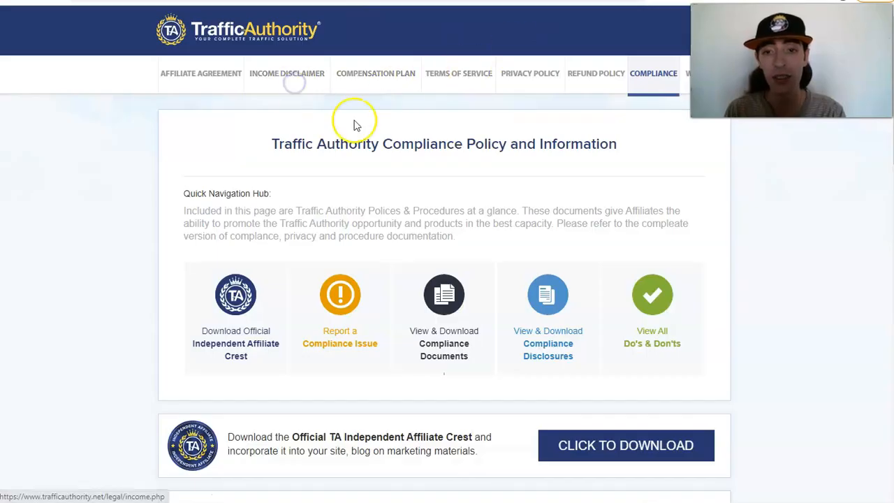
{"action": "left_click", "coordinate": [286, 72]}
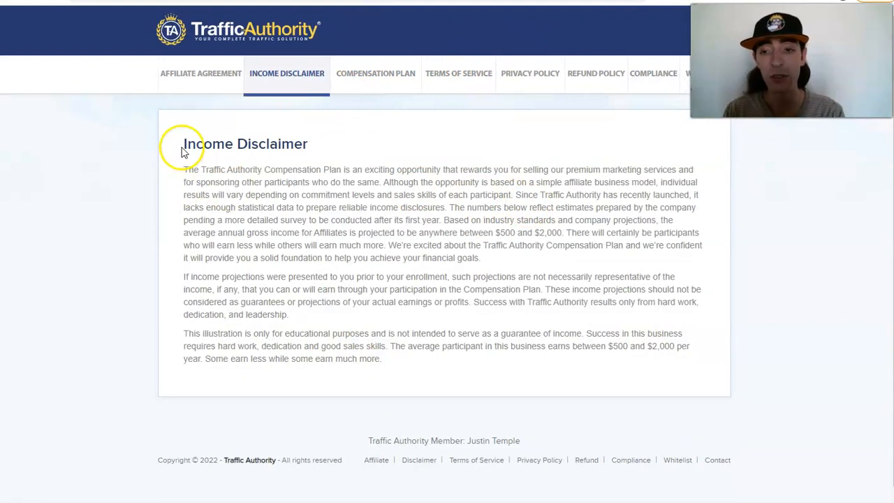
{"action": "left_click_drag", "start_coordinate": [183, 143], "coordinate": [405, 357]}
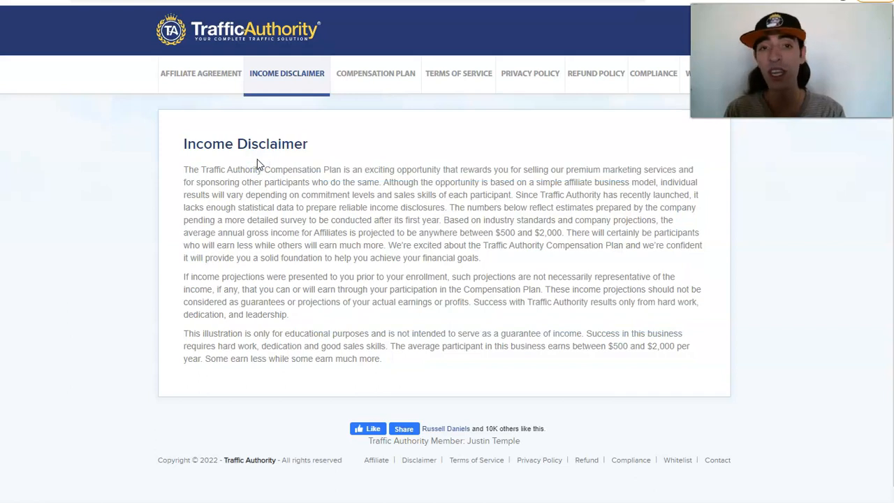
{"action": "mouse_move", "coordinate": [261, 170]}
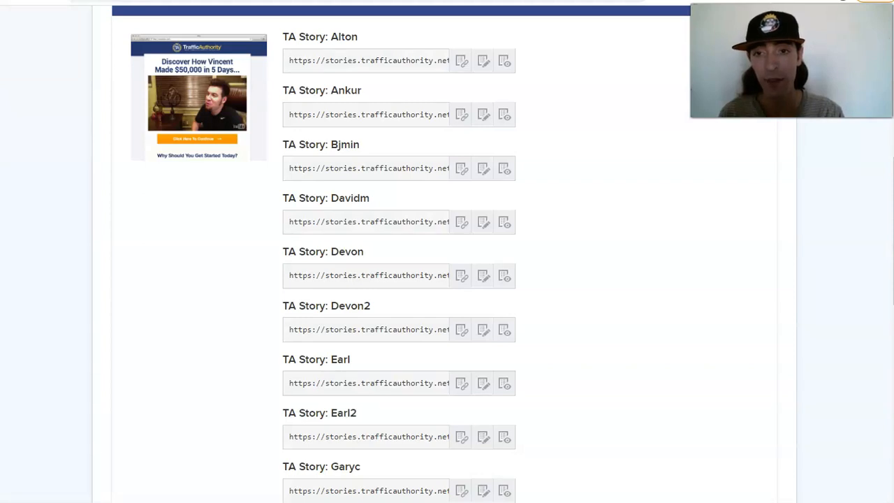
Open the Vincent and Kevins TA Story previews in new tabs from the Testimonials list.
{"action": "scroll", "scroll_direction": "down", "scroll_amount": 3}
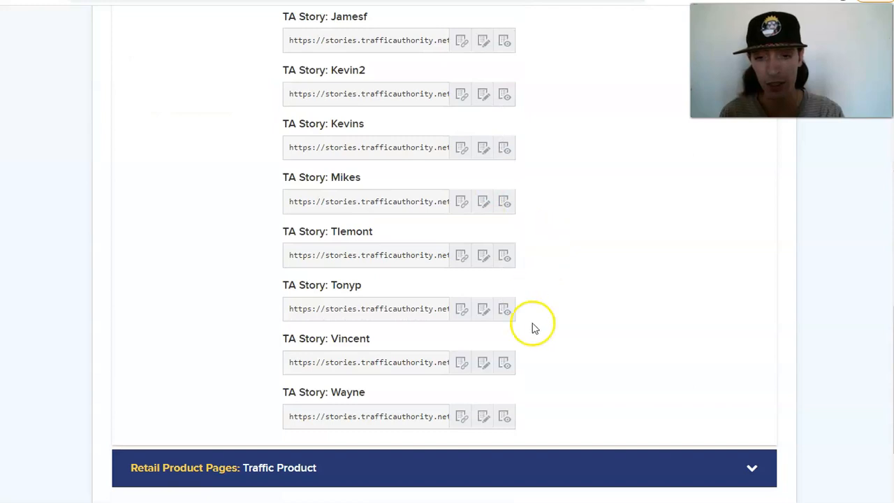
{"action": "mouse_move", "coordinate": [502, 416]}
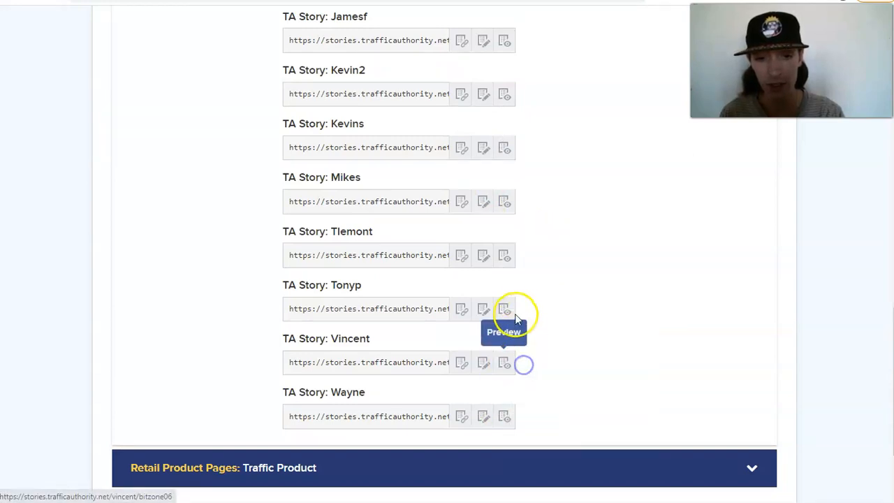
{"action": "right_click", "coordinate": [503, 255]}
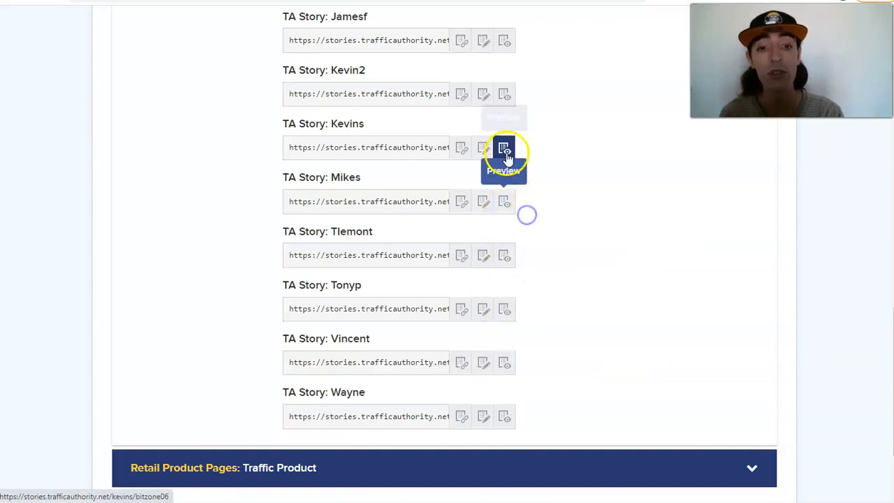
{"action": "right_click", "coordinate": [504, 93]}
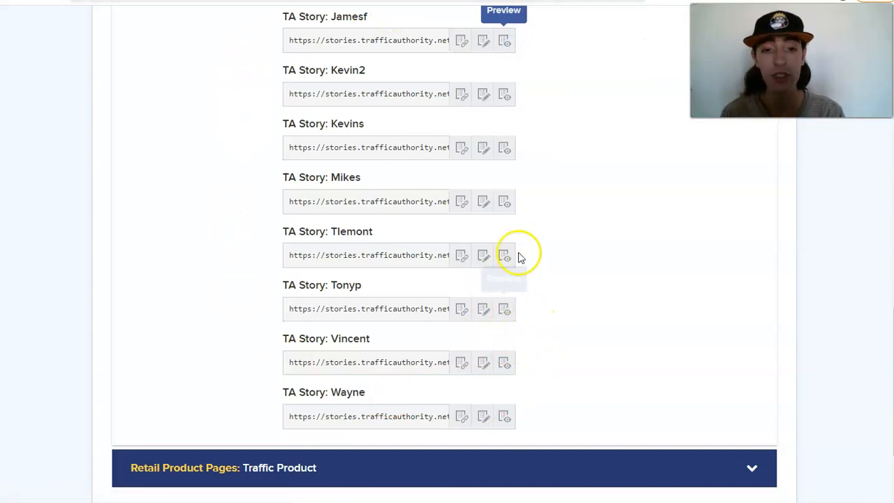
{"action": "mouse_move", "coordinate": [461, 148]}
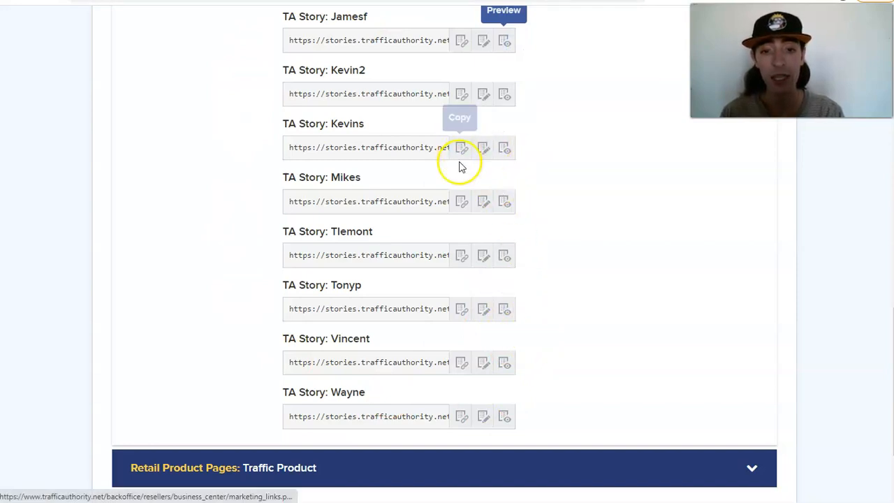
{"action": "mouse_move", "coordinate": [482, 148]}
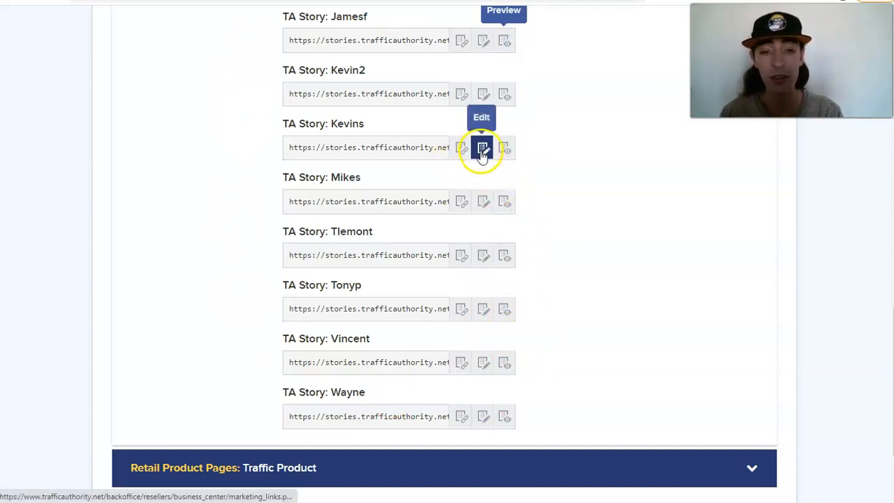
{"action": "mouse_move", "coordinate": [482, 201]}
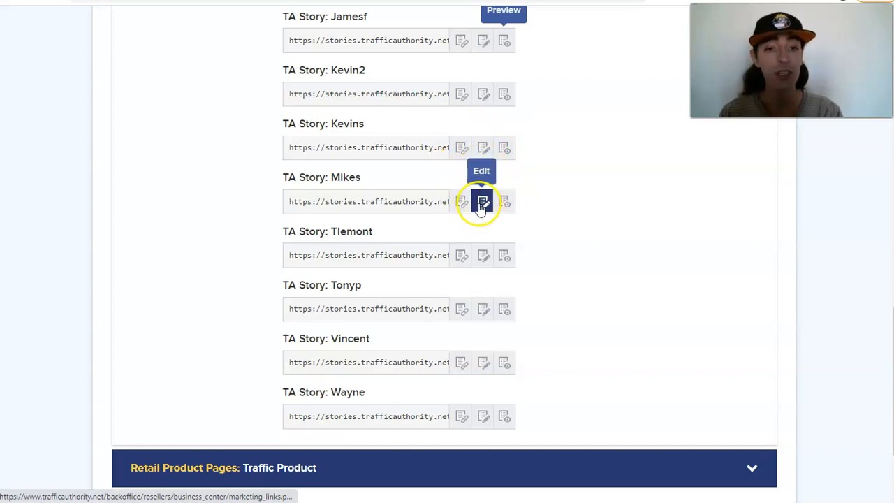
{"action": "mouse_move", "coordinate": [482, 257]}
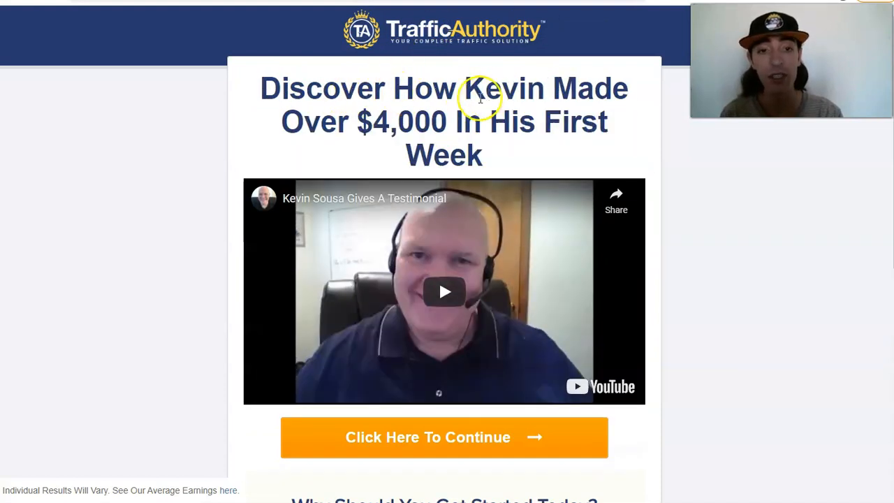
{"action": "mouse_move", "coordinate": [477, 98]}
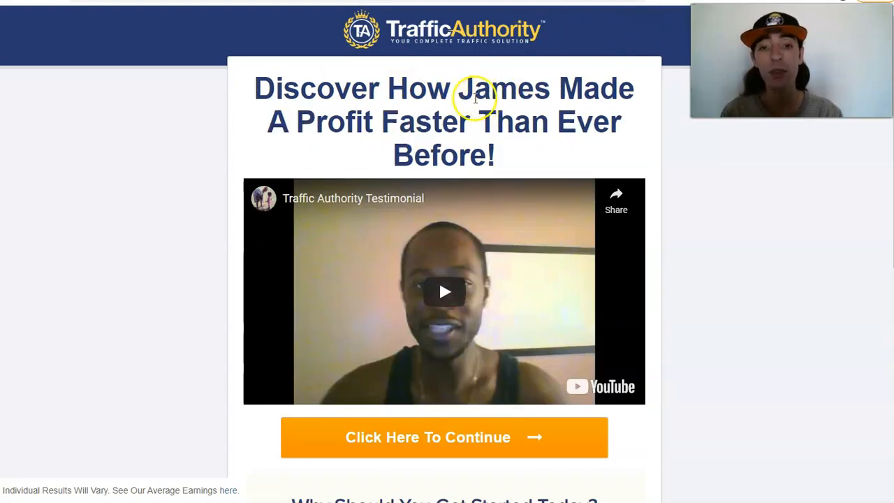
{"action": "mouse_move", "coordinate": [634, 66]}
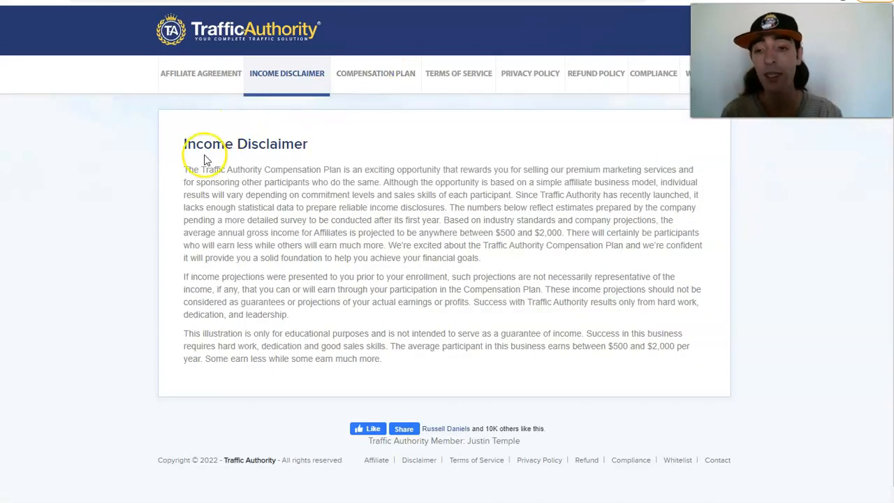
{"action": "mouse_move", "coordinate": [178, 147]}
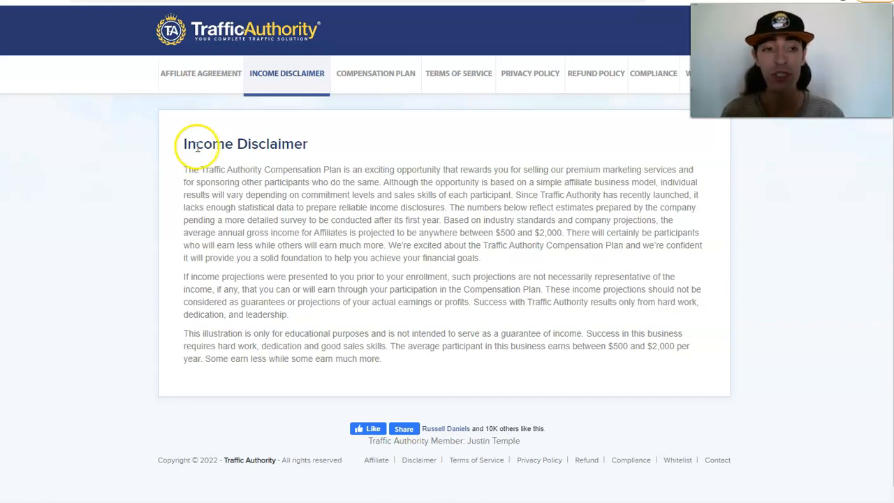
{"action": "mouse_move", "coordinate": [185, 144]}
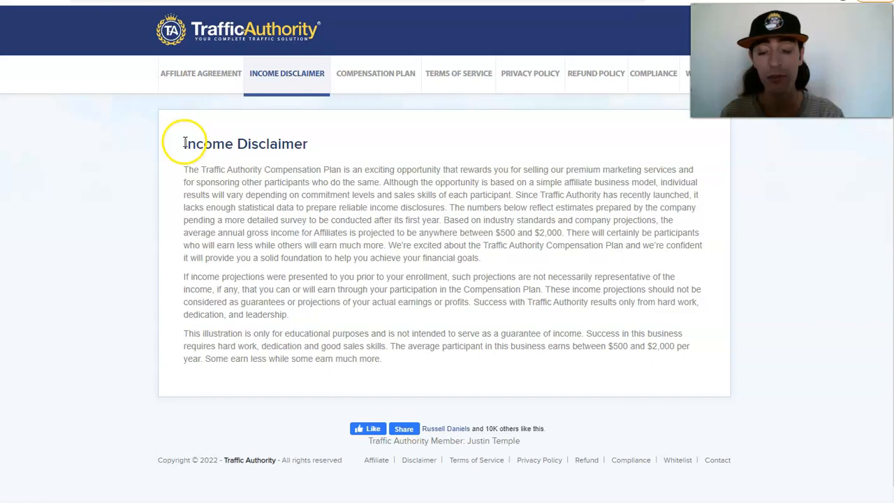
{"action": "mouse_move", "coordinate": [202, 83]}
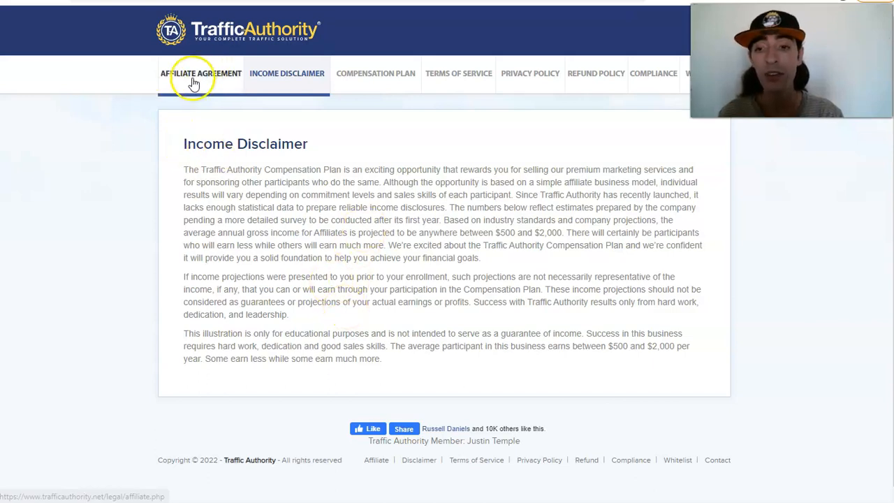
{"action": "mouse_move", "coordinate": [308, 109]}
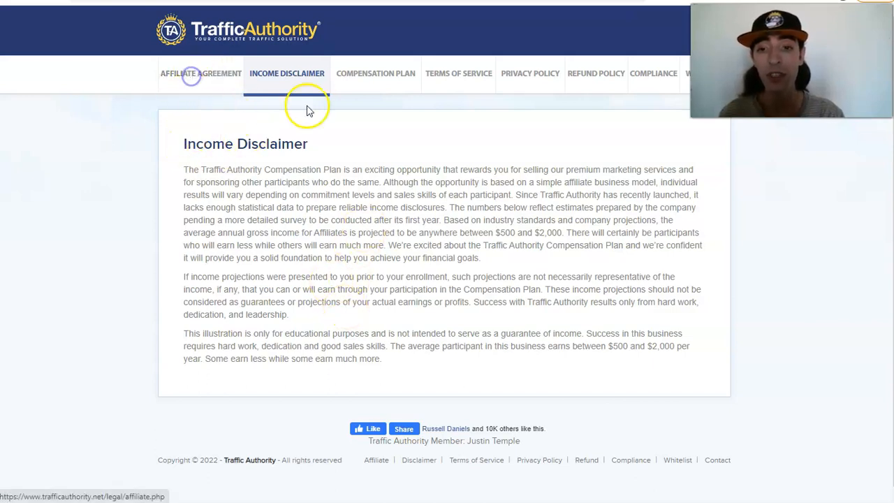
Open the Affiliate Agreement, Terms of Service, Privacy Policy and Compliance pages, ending on Affiliate Agreement.
{"action": "left_click", "coordinate": [201, 73]}
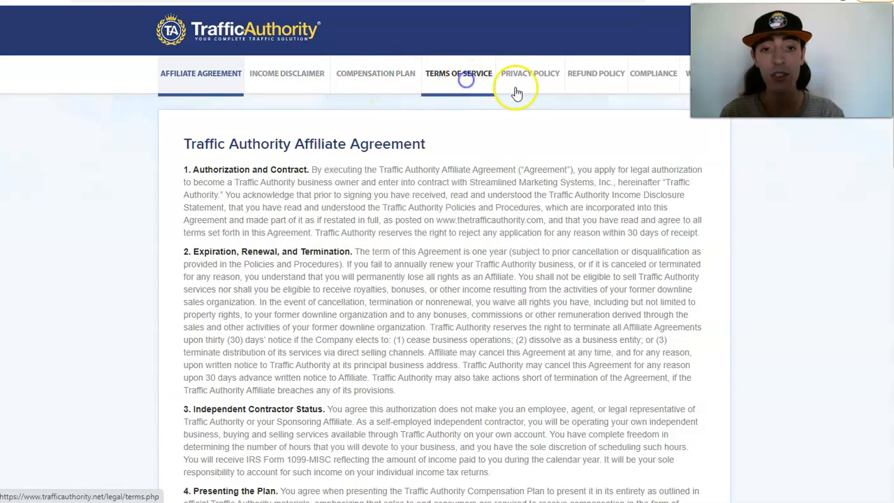
{"action": "left_click", "coordinate": [458, 72]}
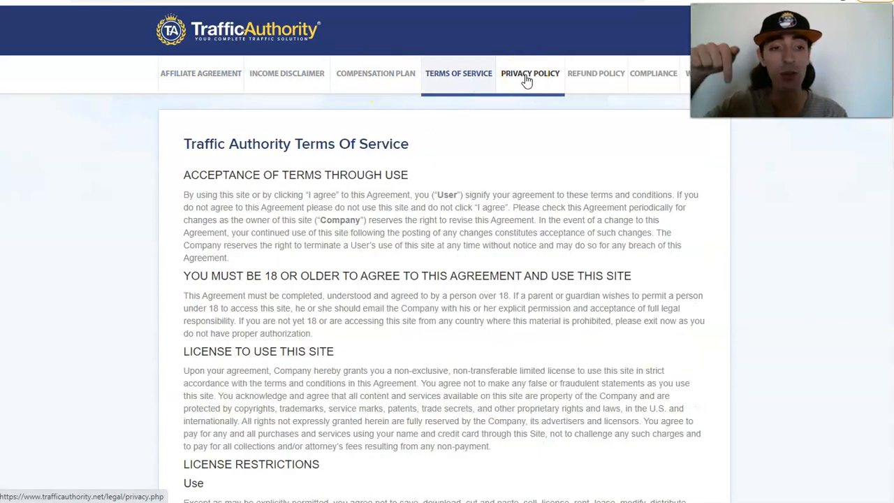
{"action": "left_click", "coordinate": [530, 72]}
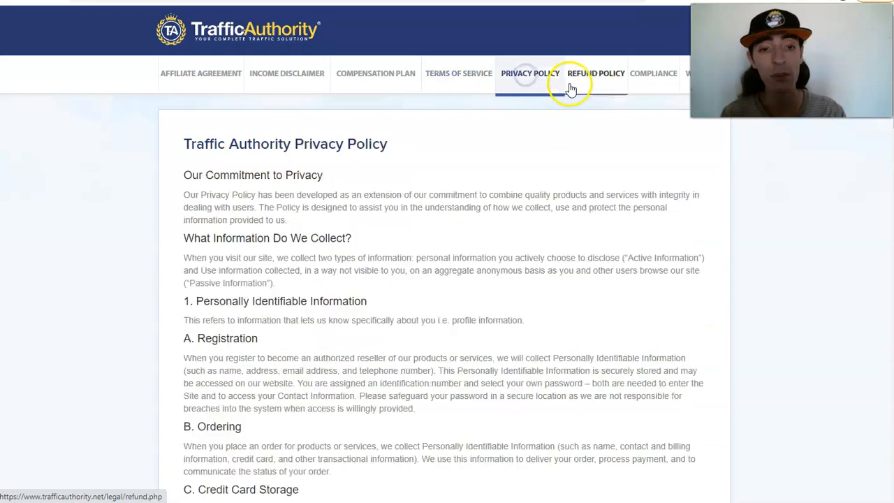
{"action": "left_click", "coordinate": [654, 73]}
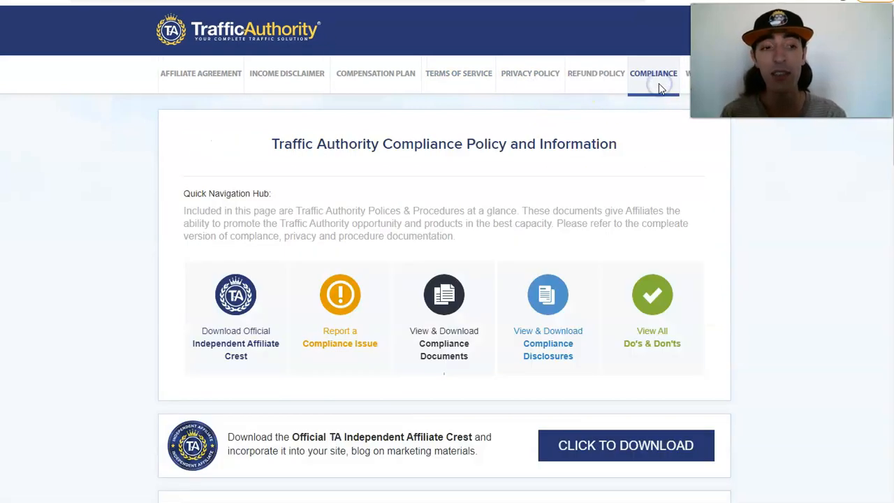
{"action": "mouse_move", "coordinate": [222, 76]}
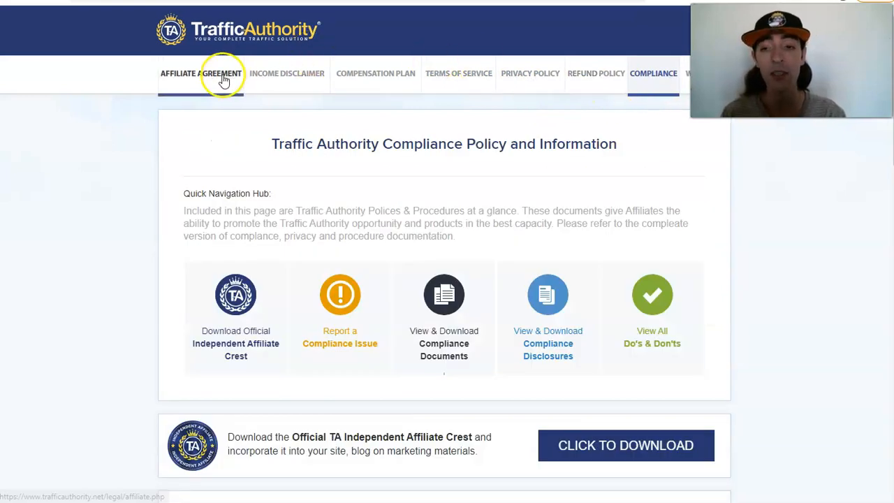
{"action": "left_click", "coordinate": [222, 72]}
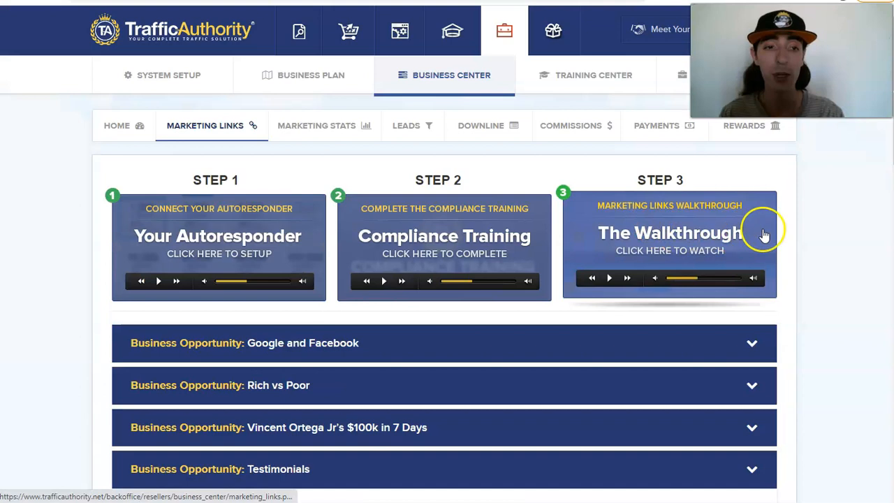
{"action": "mouse_move", "coordinate": [790, 212]}
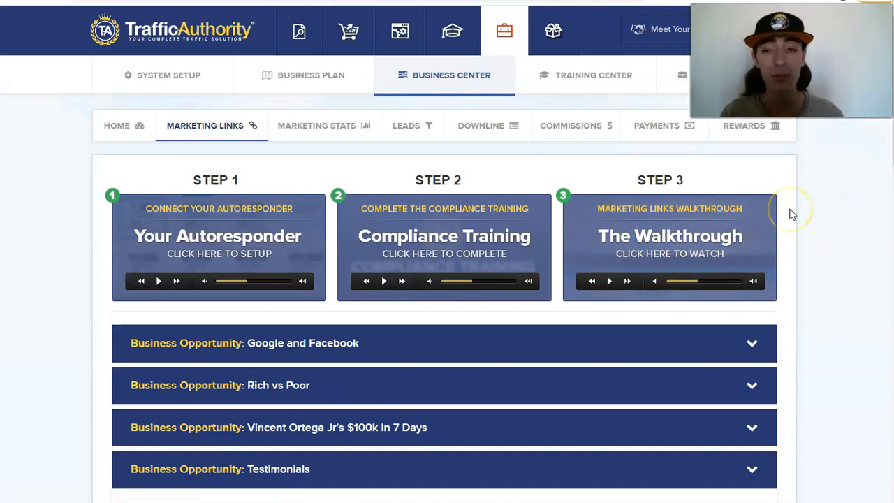
{"action": "mouse_move", "coordinate": [868, 207]}
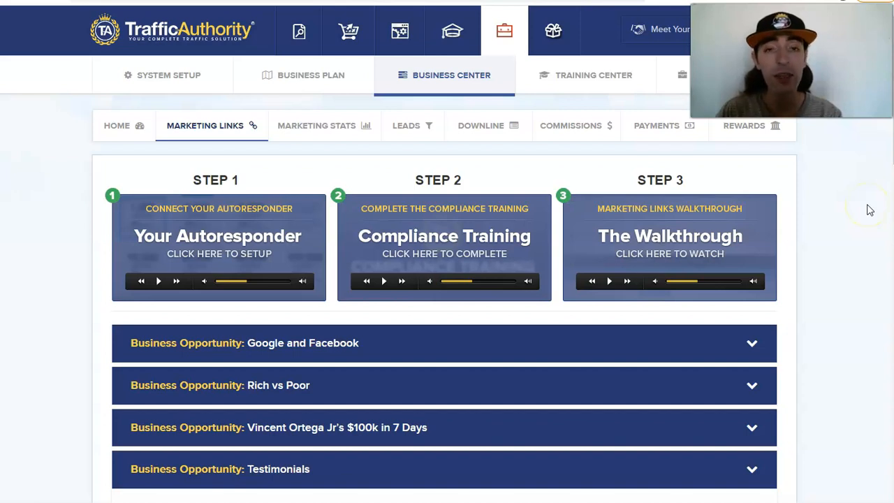
{"action": "mouse_move", "coordinate": [601, 132]}
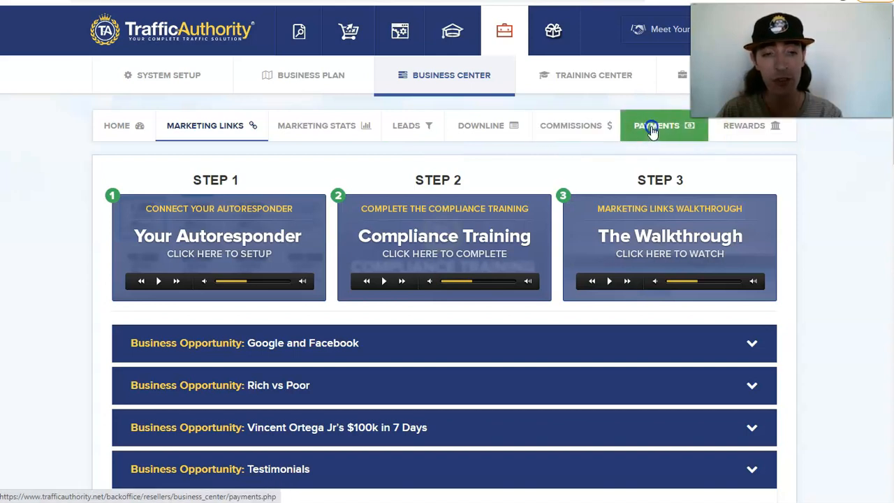
Open the Payments page showing $100.00 pending and no payments received.
{"action": "left_click", "coordinate": [657, 126]}
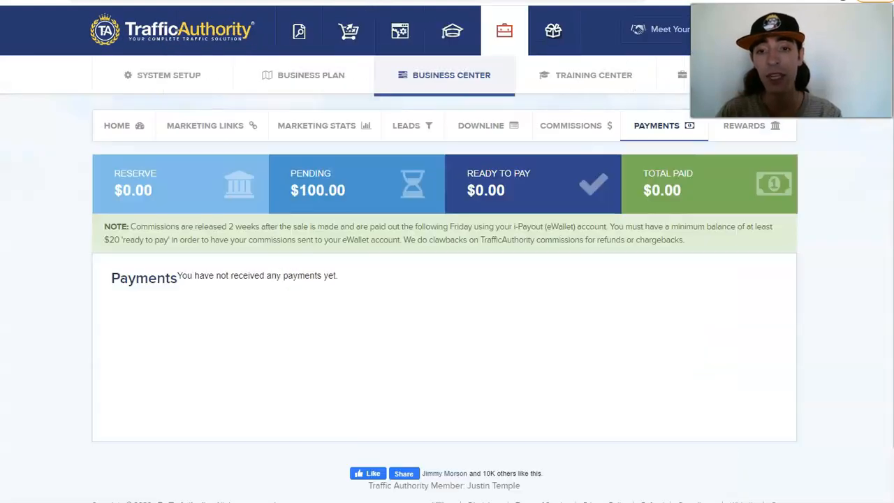
{"action": "mouse_move", "coordinate": [335, 196]}
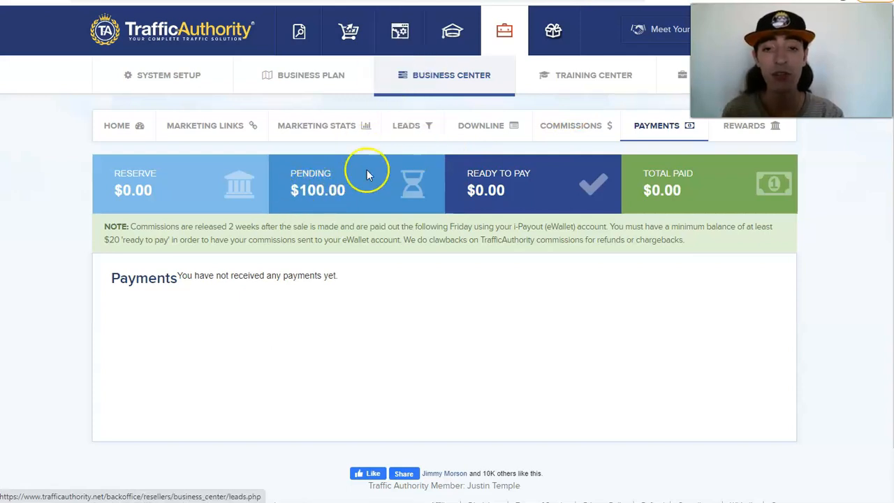
{"action": "mouse_move", "coordinate": [389, 148]}
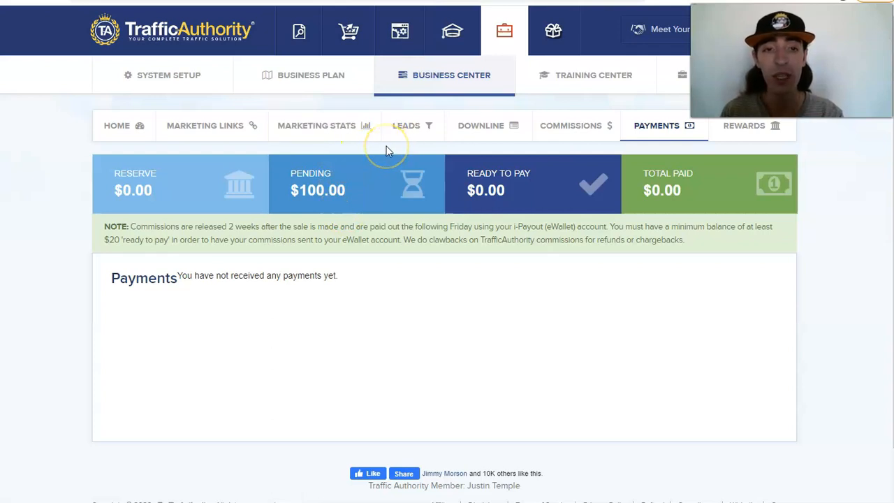